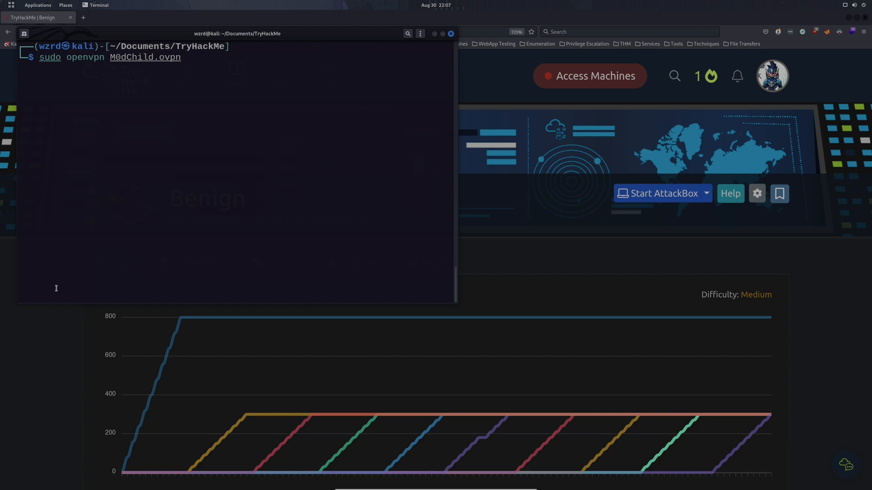
Step: Start the OpenVPN connection to TryHackMe and put the terminal away to reveal the room
key(Return)
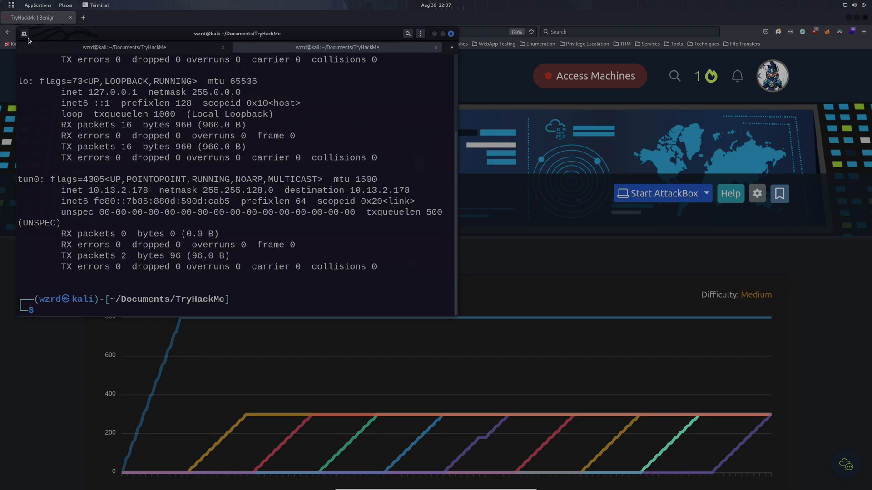
double_click(111, 189)
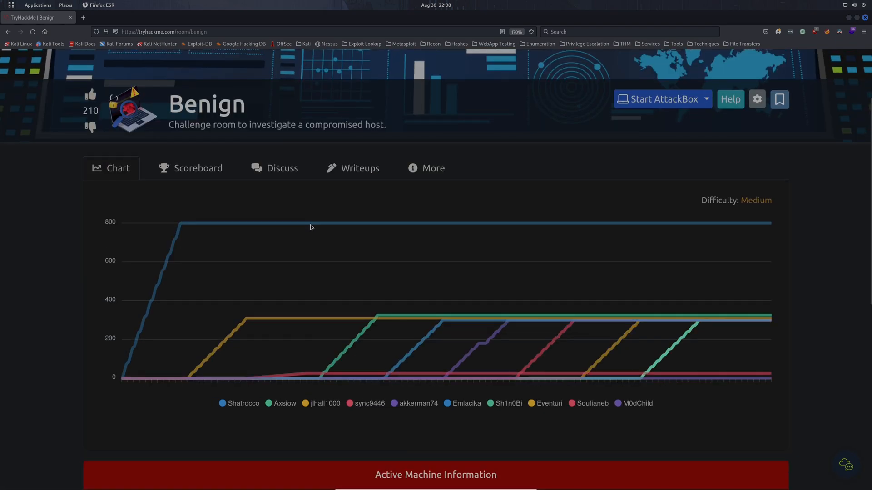
Step: Mark the Task 1 connect question as completed
scroll(down, 3)
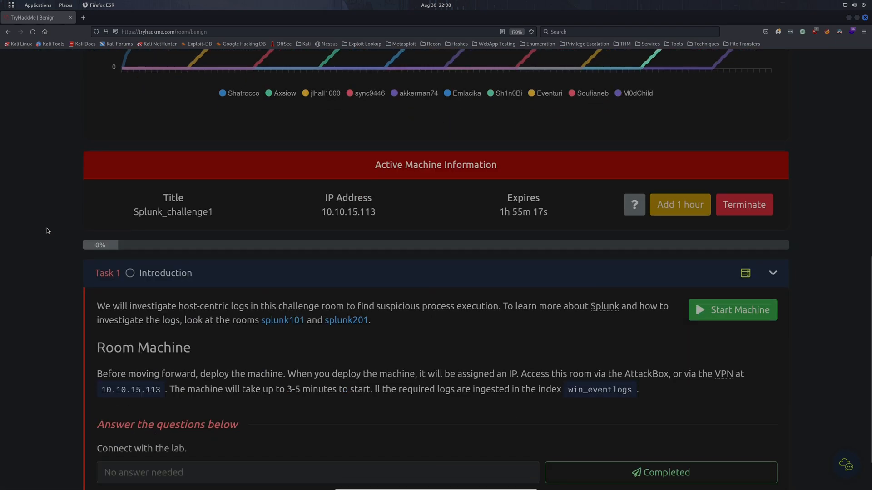
scroll(down, 3)
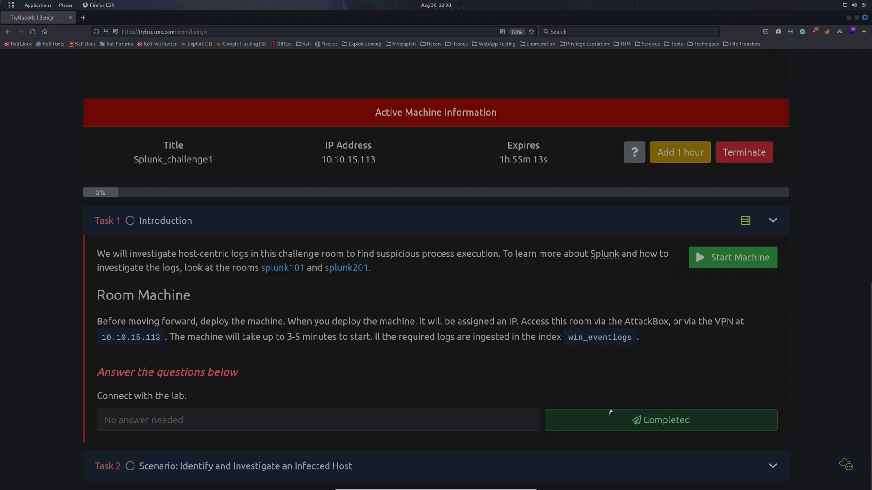
click(660, 420)
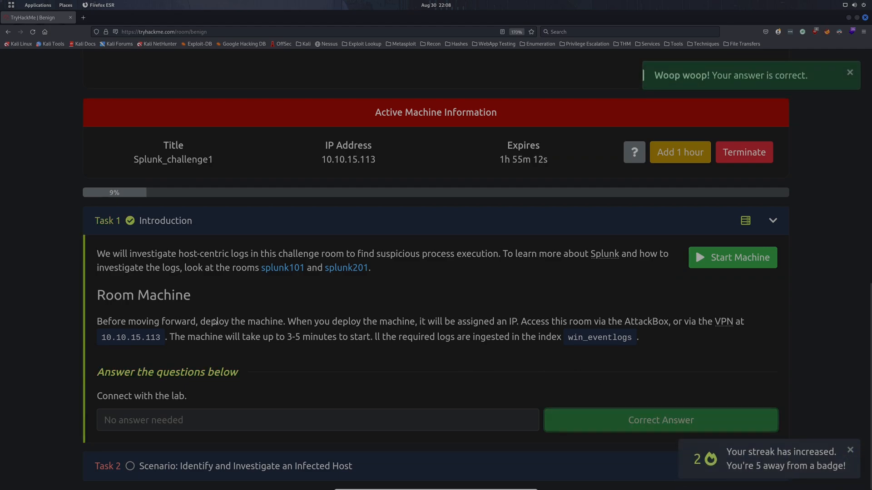
scroll(down, 3)
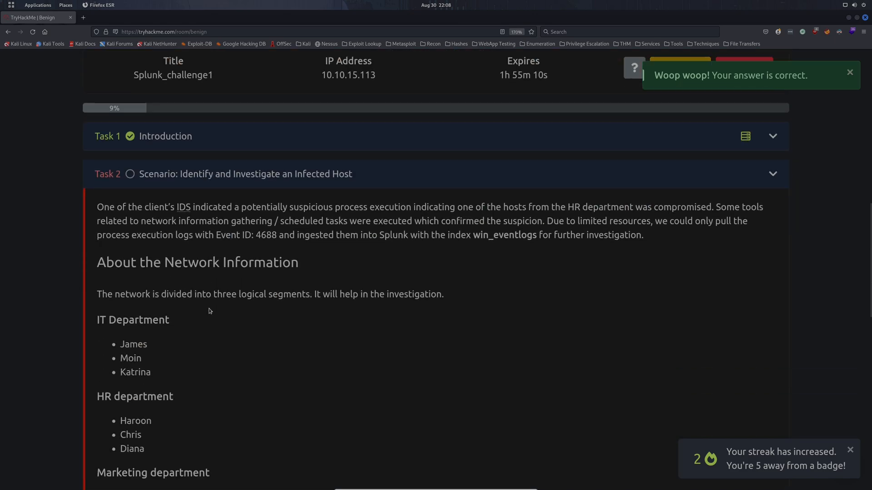
Step: Read Task 2 and copy the room machine's IP address 10.10.15.113
scroll(down, 3)
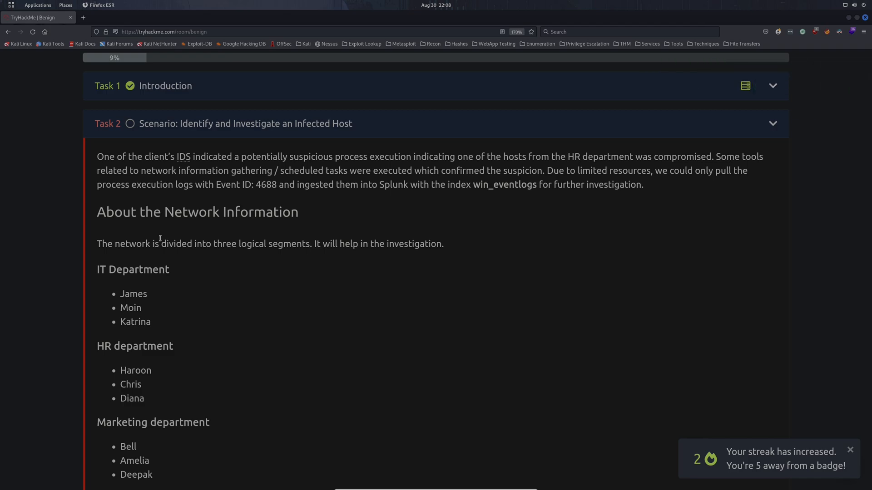
click(850, 449)
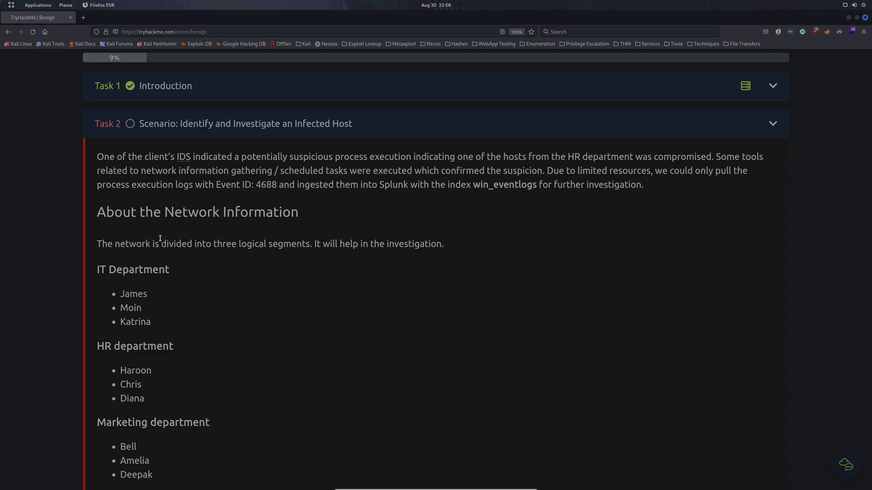
scroll(down, 3)
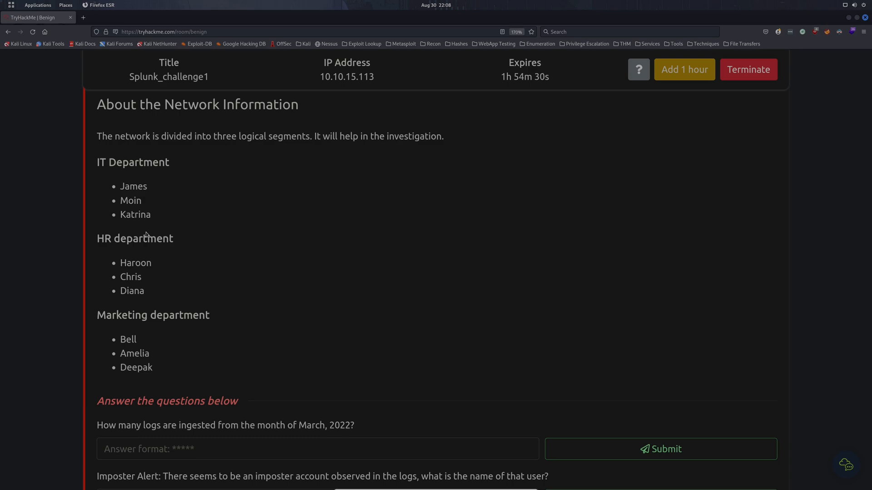
scroll(down, 3)
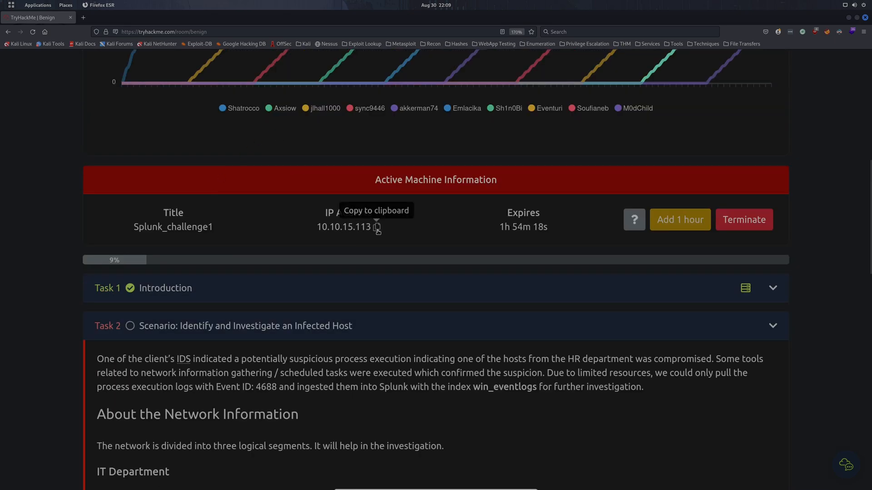
Step: Browse to the machine IP and load the Search & Reporting app's empty search page
click(160, 17)
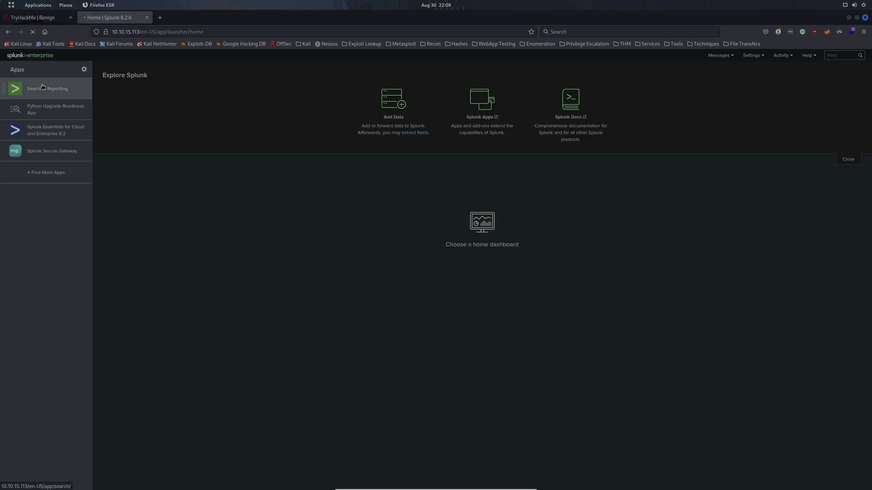
click(47, 88)
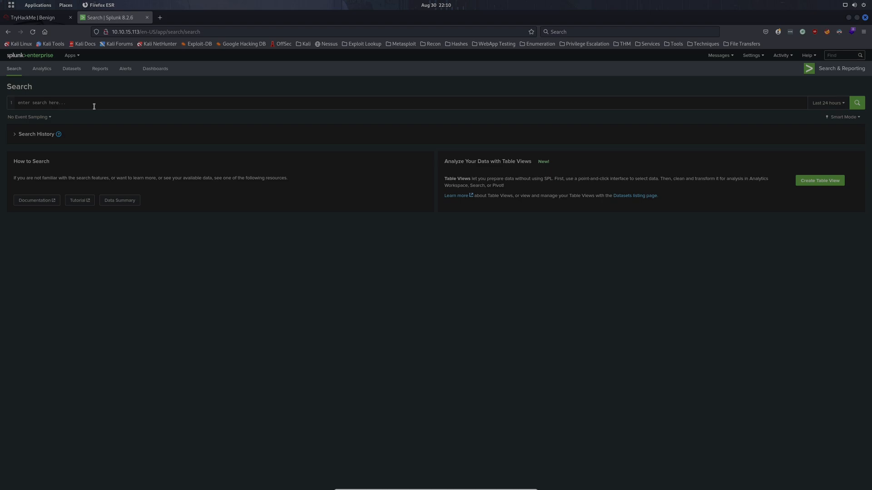
Step: Copy the index name win_eventlogs from the room brief into the Splunk search box
click(94, 103)
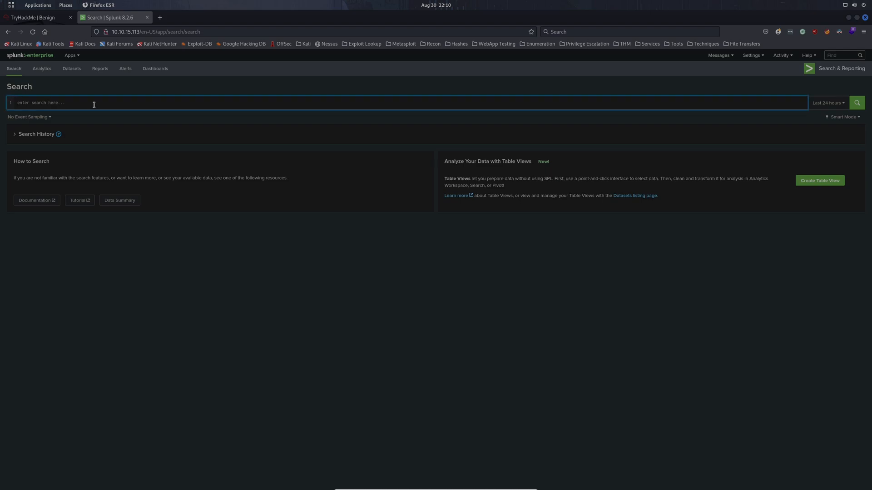
click(37, 17)
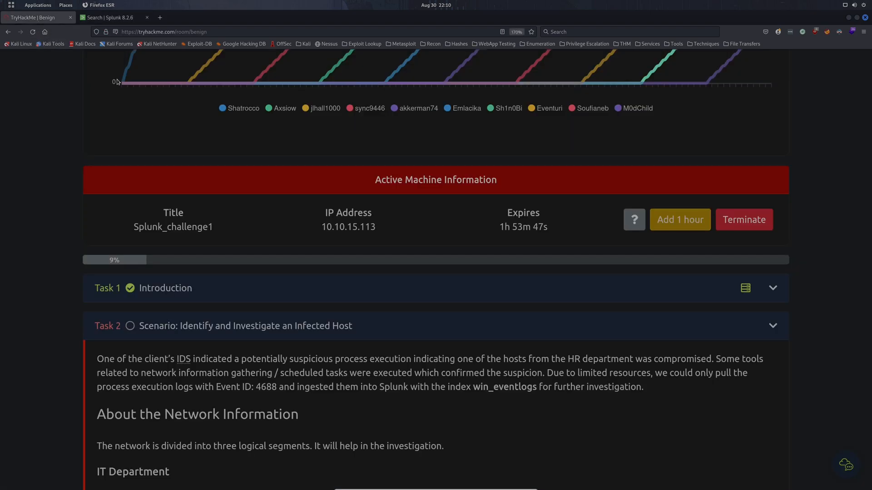
scroll(down, 3)
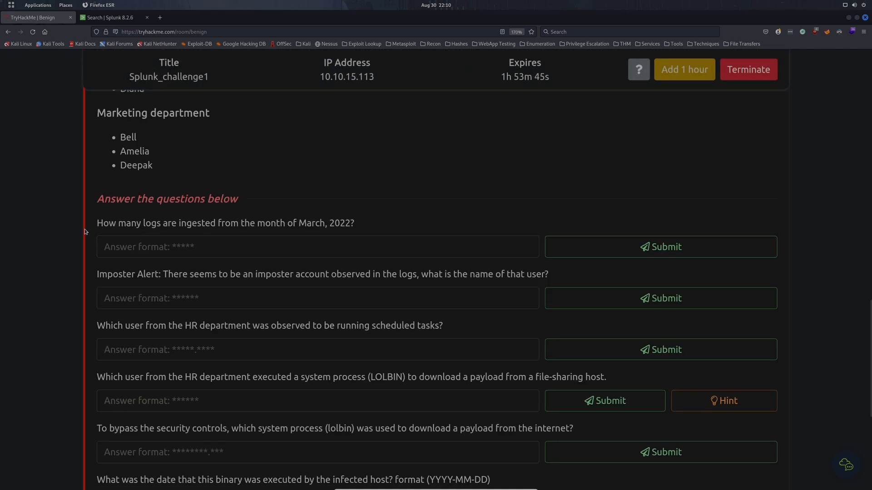
scroll(up, 3)
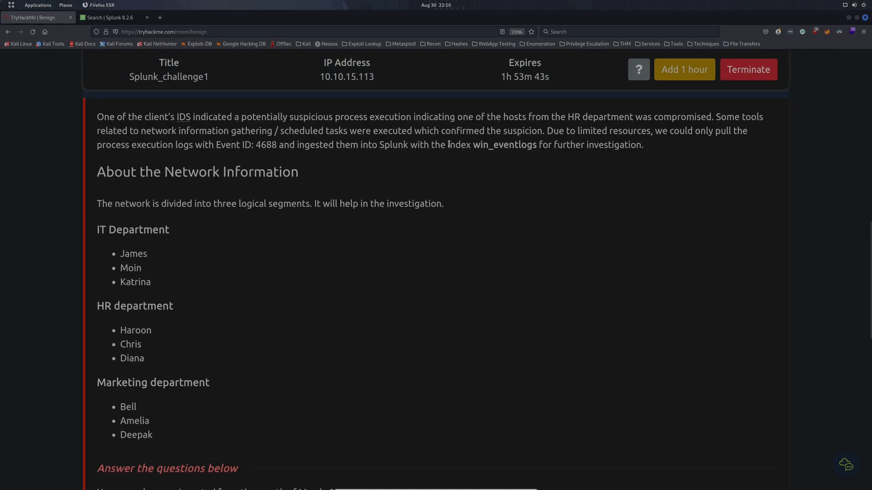
double_click(505, 144)
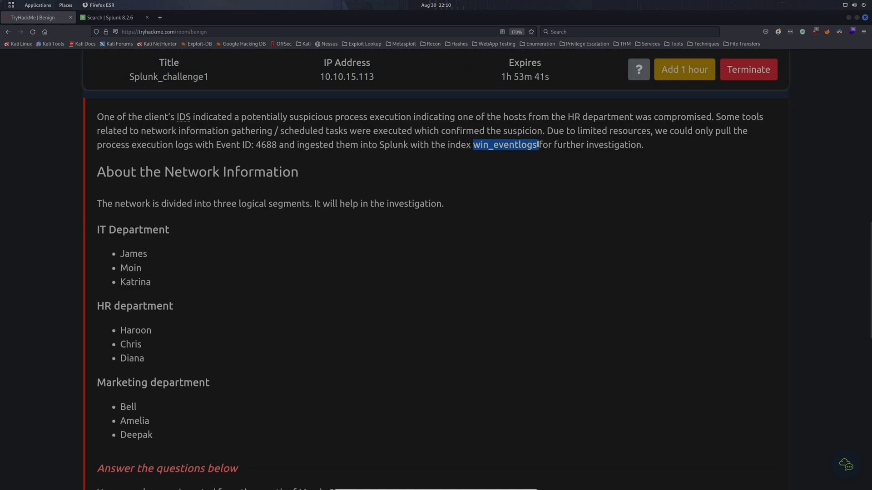
click(110, 17)
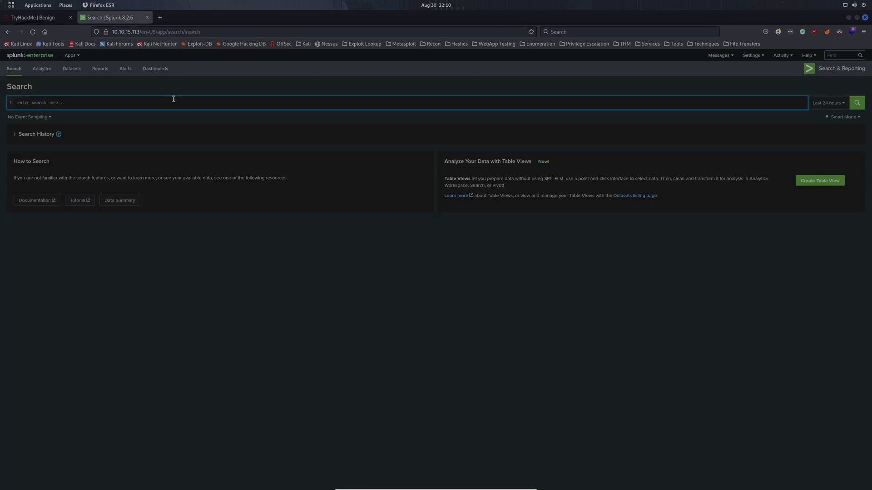
Step: Enter the query index="win_eventlogs" and recheck the room instructions
text(index=")
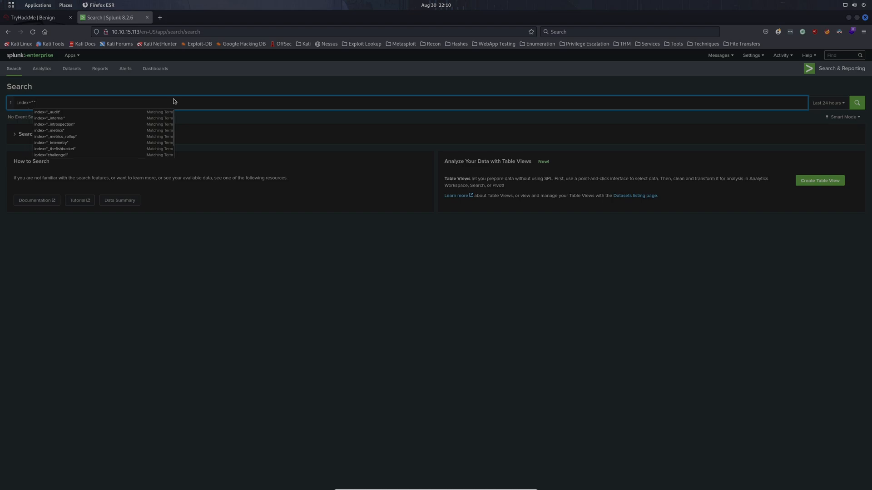
key(ctrl+plus)
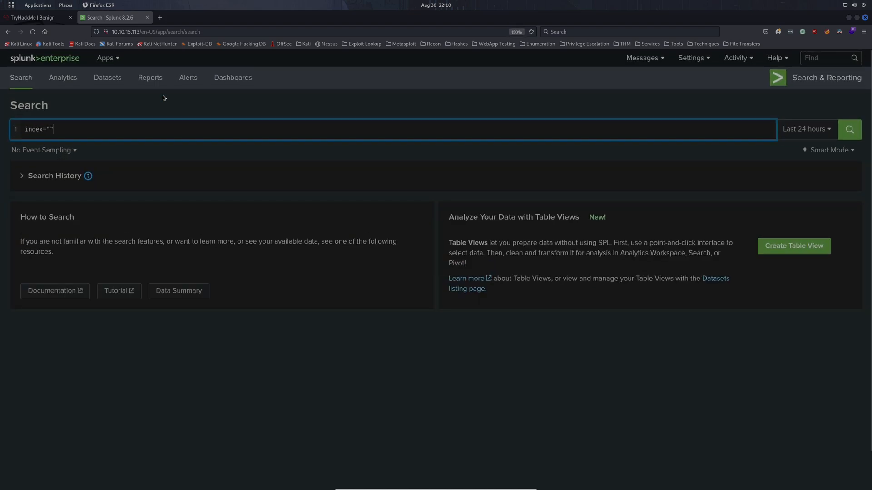
key(ctrl+plus)
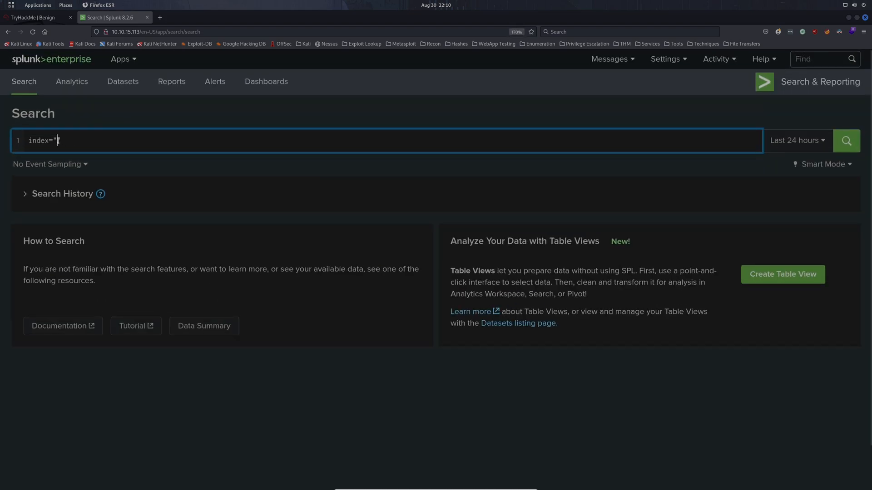
text(win_eventlogs)
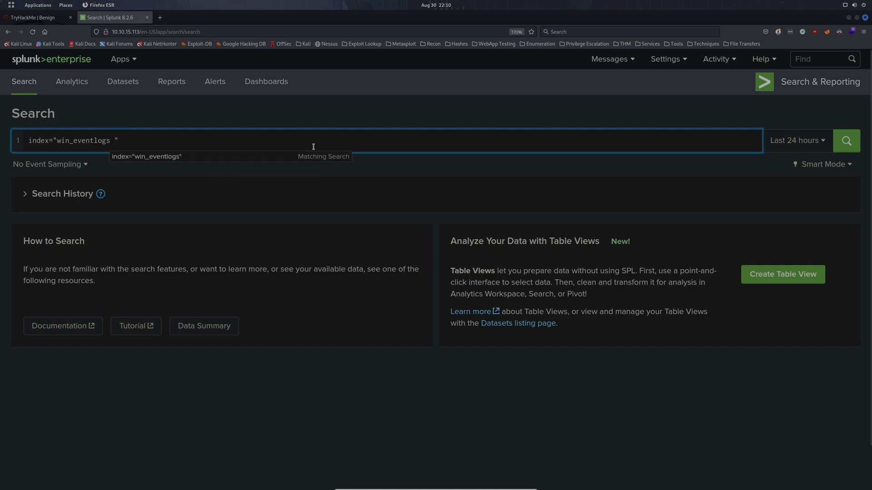
key(BackSpace)
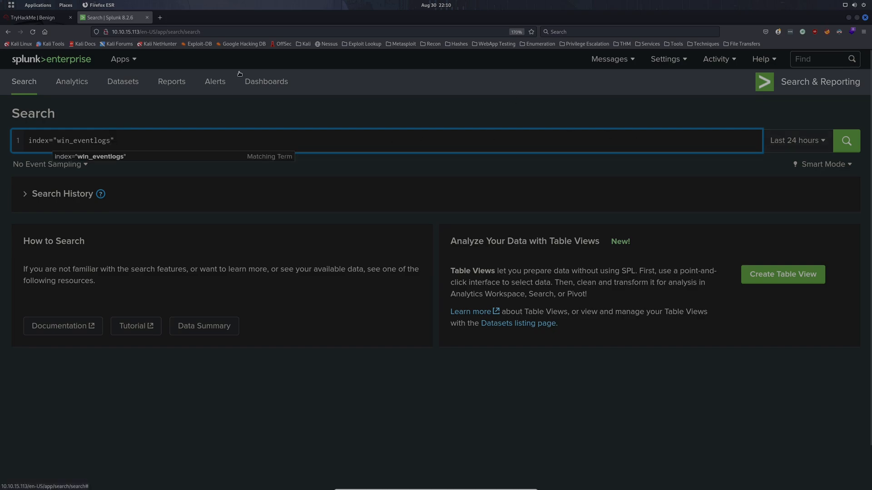
click(36, 17)
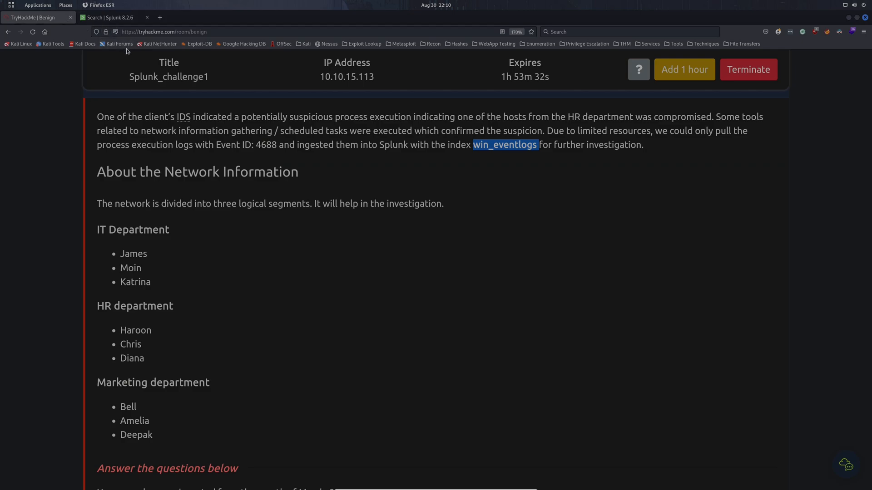
mouse_move(115, 17)
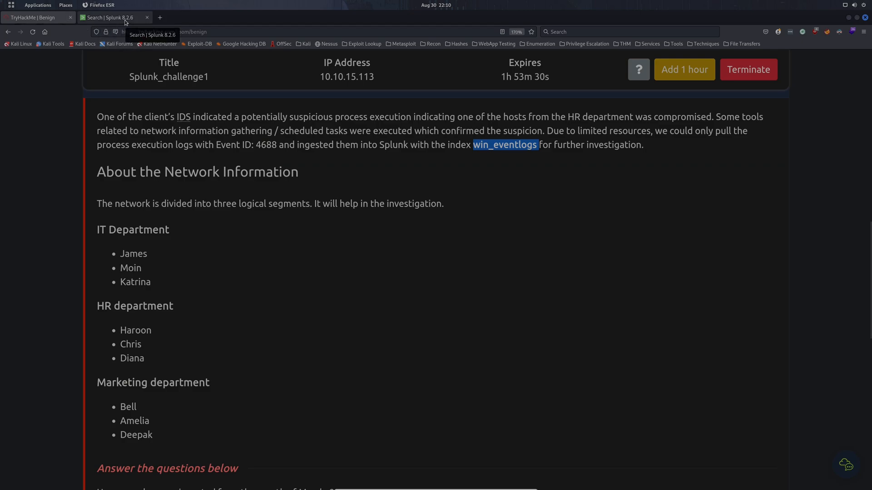
scroll(down, 3)
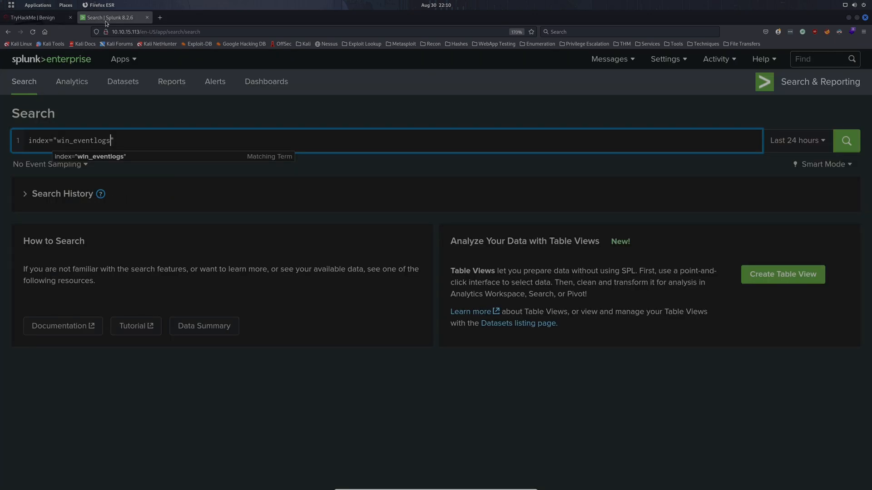
Step: Set the search time range to a Date Range between 03/01/2022 and the end of March 2022
click(796, 140)
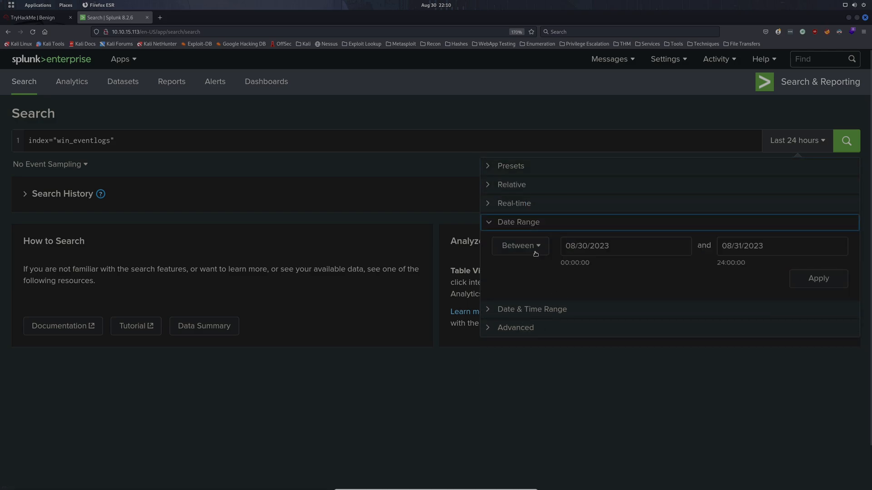
click(625, 246)
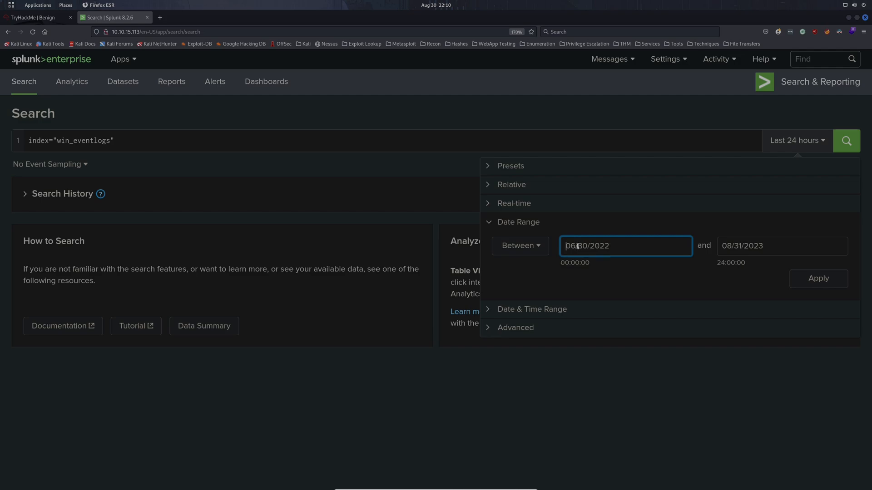
click(624, 246)
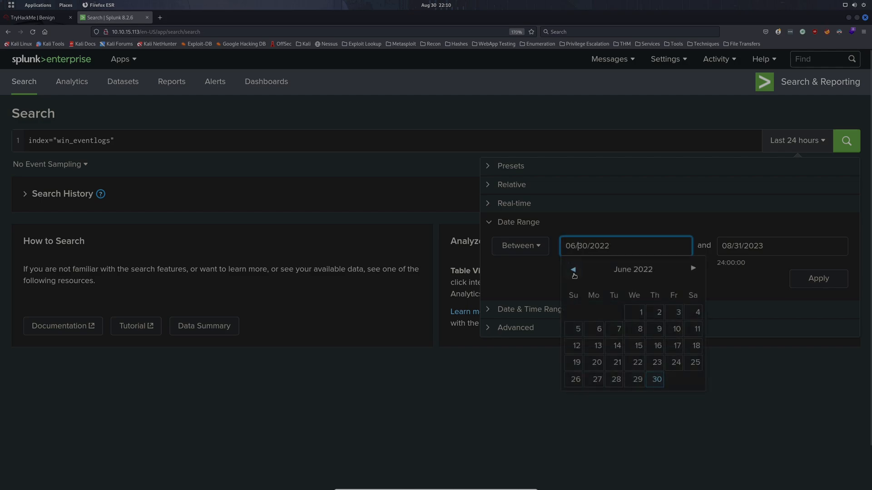
click(572, 269)
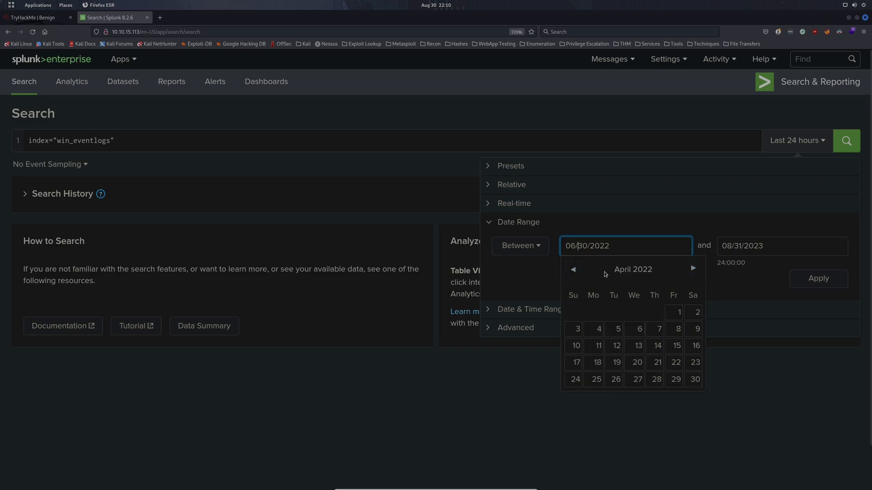
click(573, 269)
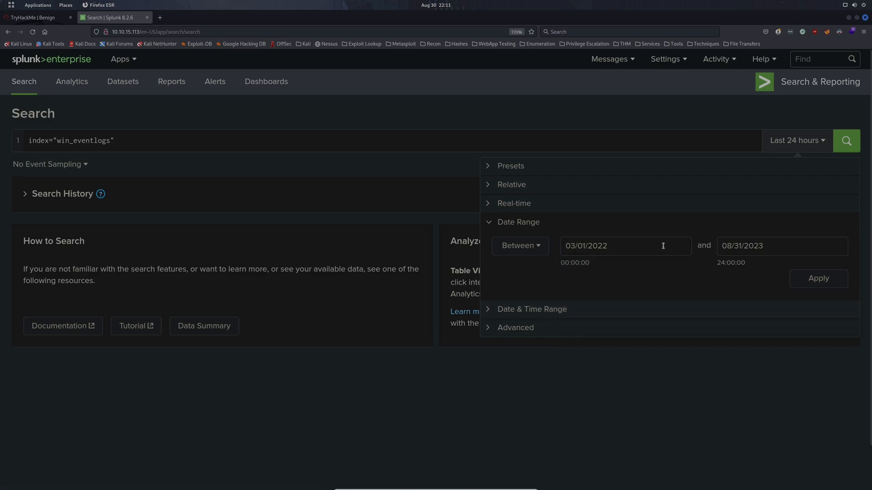
click(624, 246)
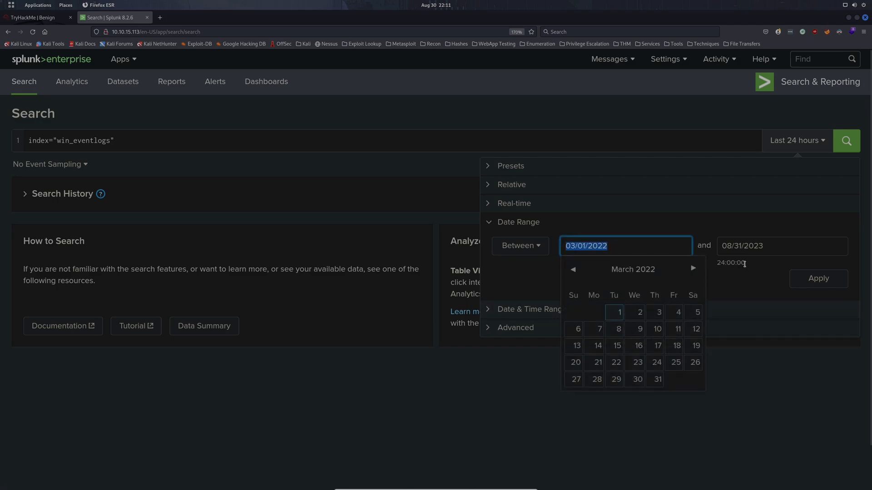
click(781, 246)
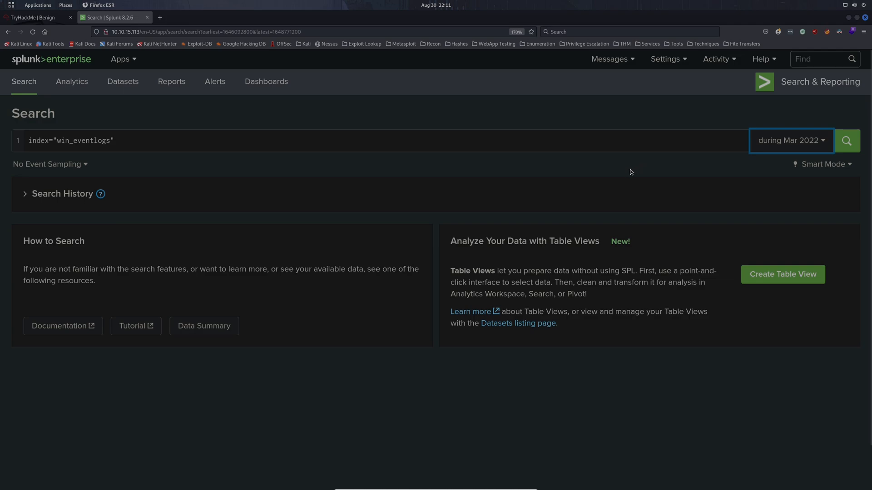
click(846, 140)
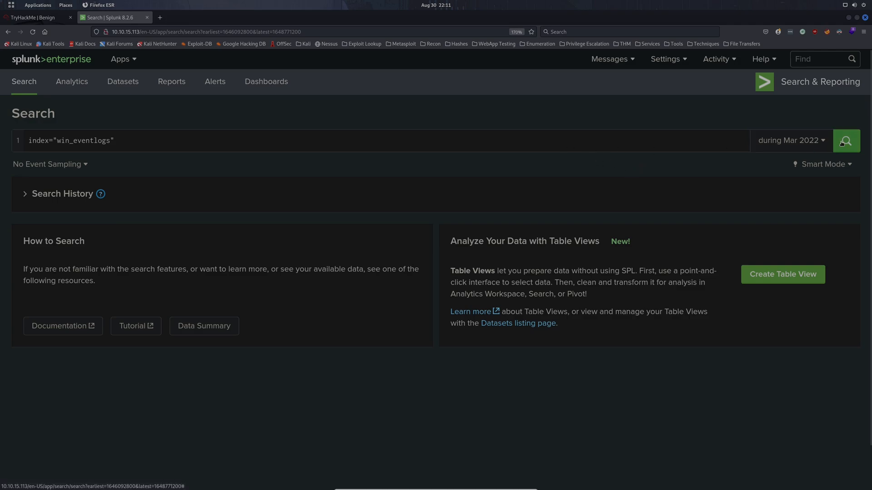
Step: Run the March 2022 search, returning 13,959 events, and enter 13,959 in the room answer box
click(845, 140)
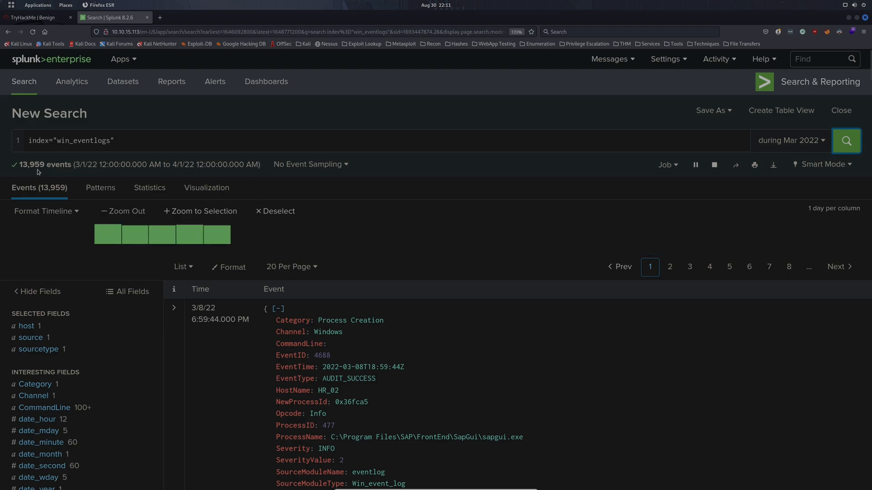
mouse_move(29, 157)
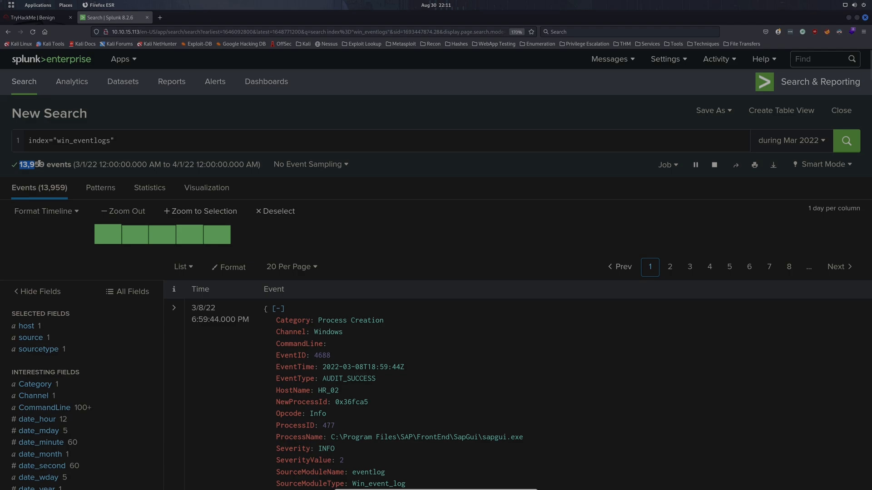
click(36, 17)
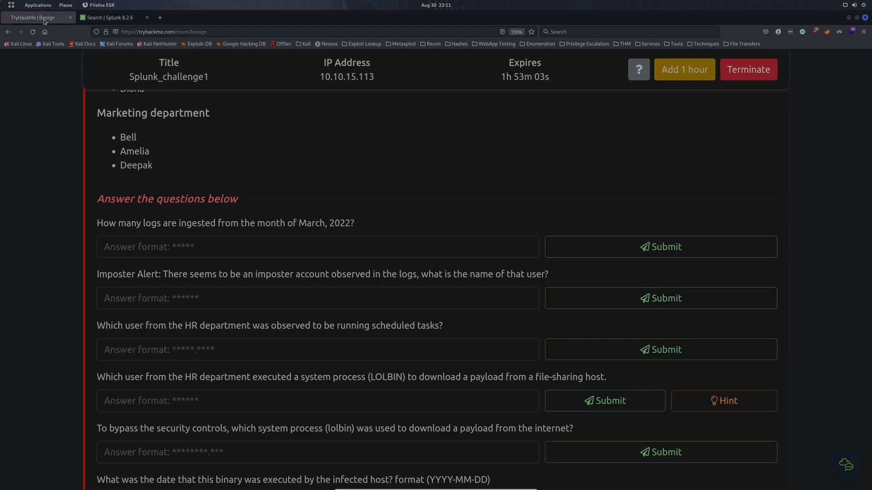
text(13,959)
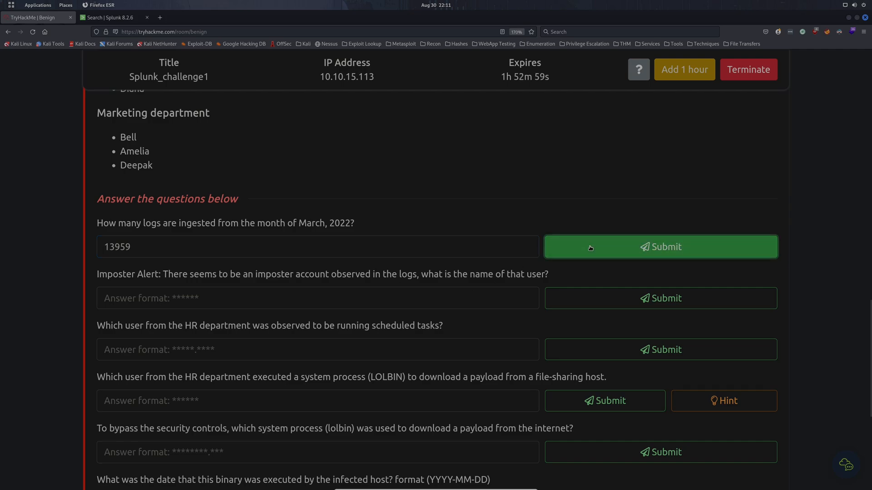
Step: Submit 13959 as the March log count and get it marked correct
click(660, 246)
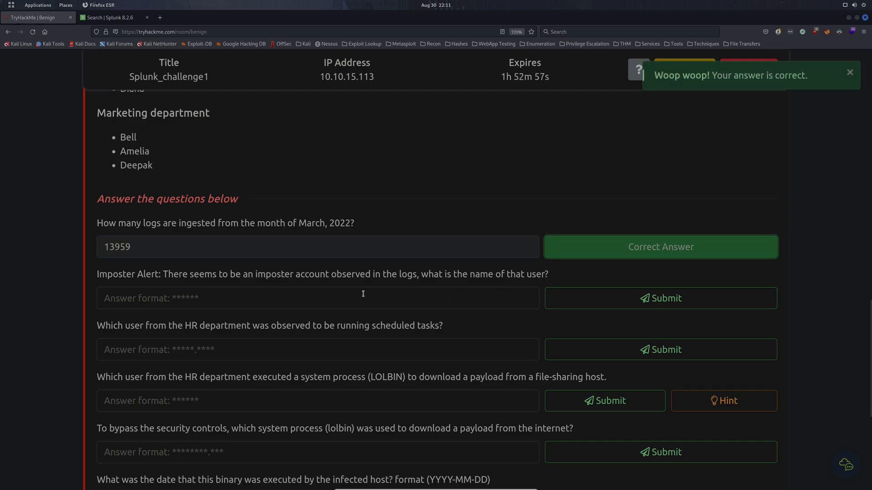
mouse_move(336, 296)
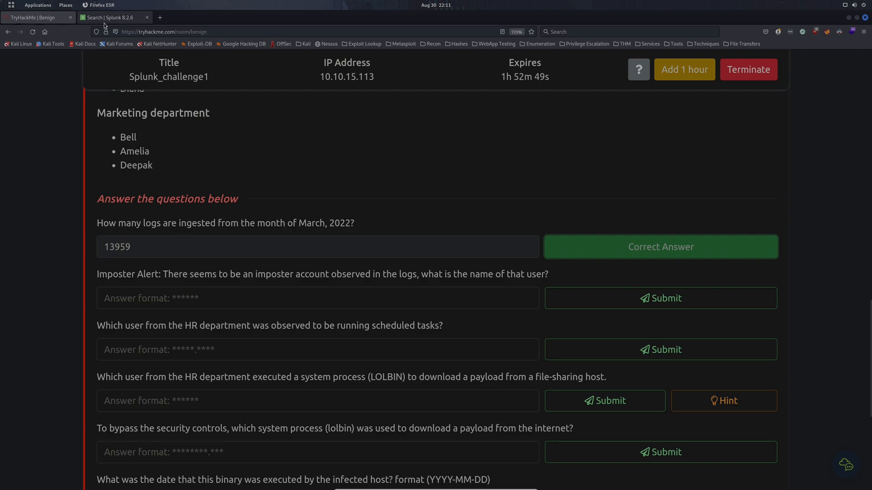
scroll(up, 3)
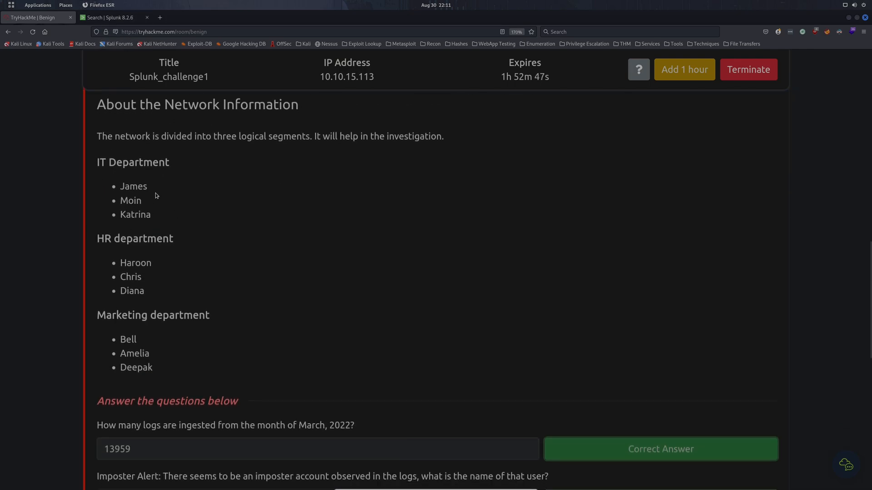
mouse_move(88, 192)
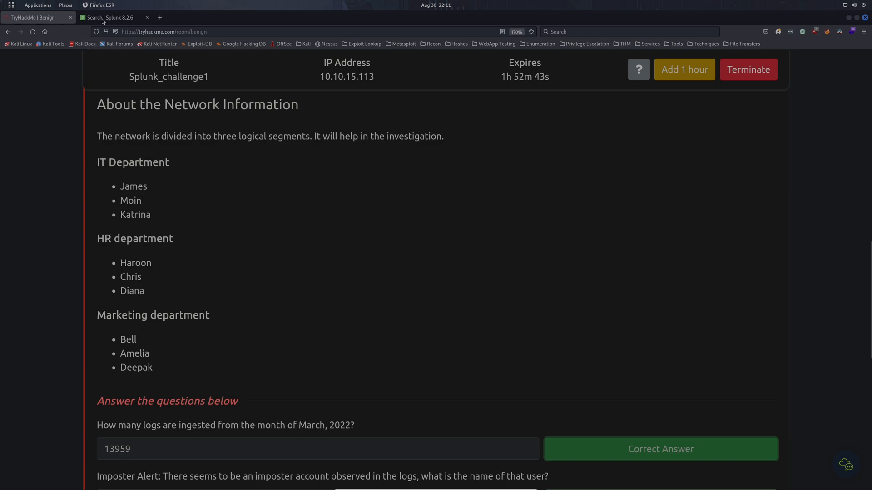
Step: Append '| dedup UserName | table UserName', run it, and select the imposter name Amel1a from the 11 results
click(109, 18)
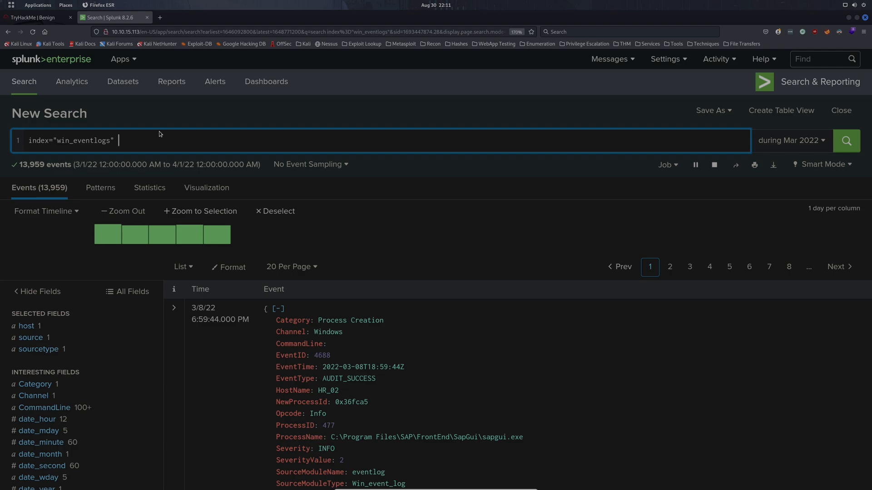
text(| de)
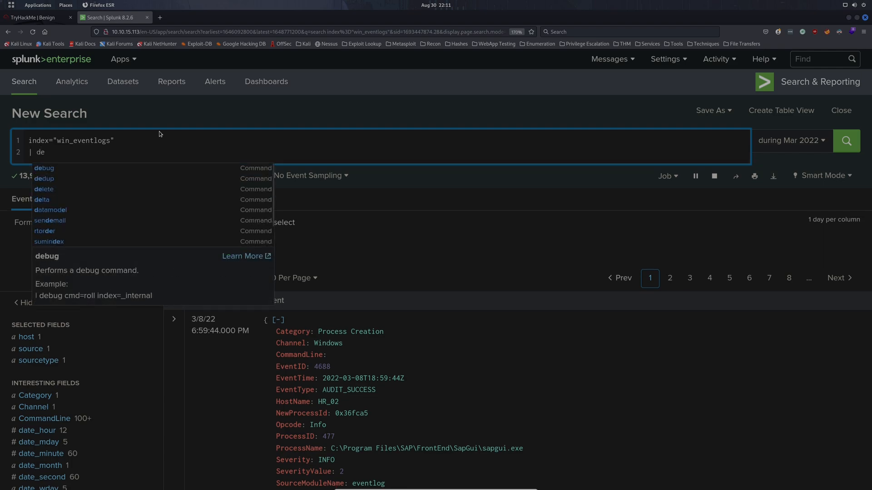
text(dup)
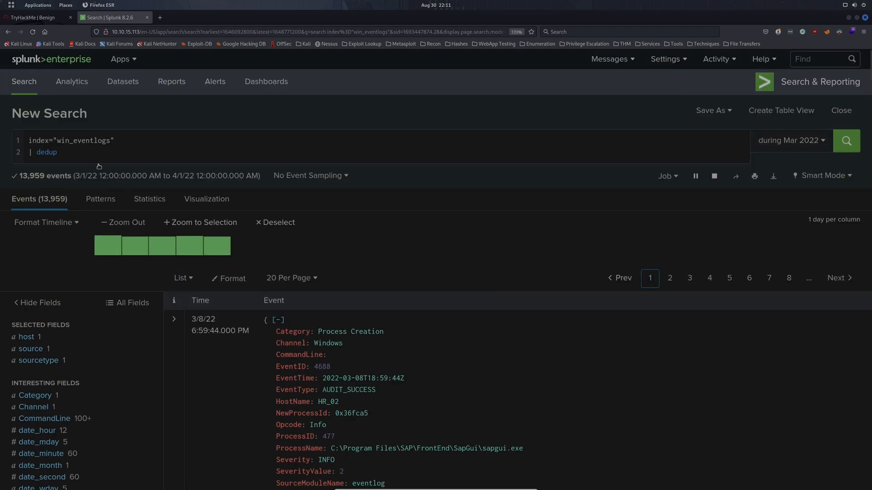
text(UserName)
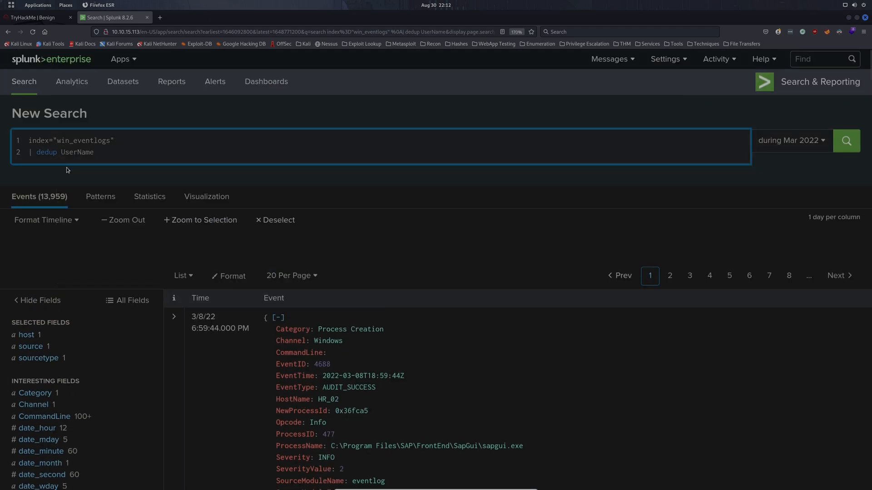
click(845, 140)
text(| table)
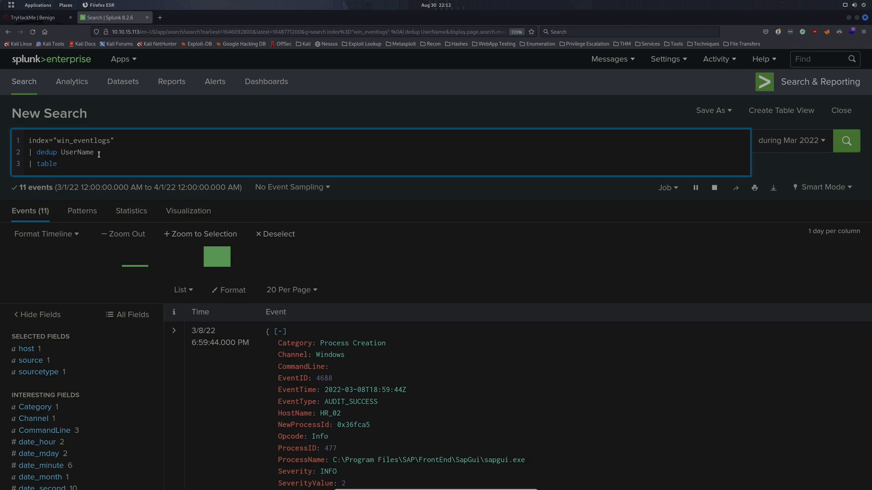
text(UserName)
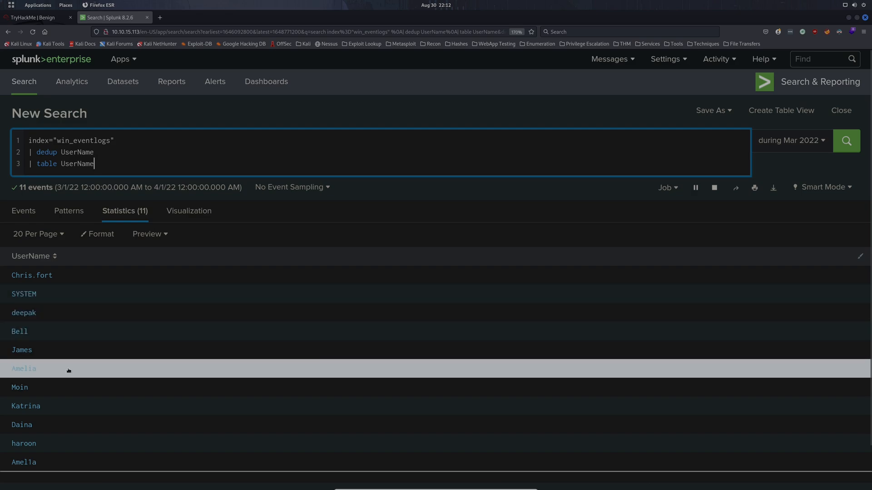
mouse_move(38, 383)
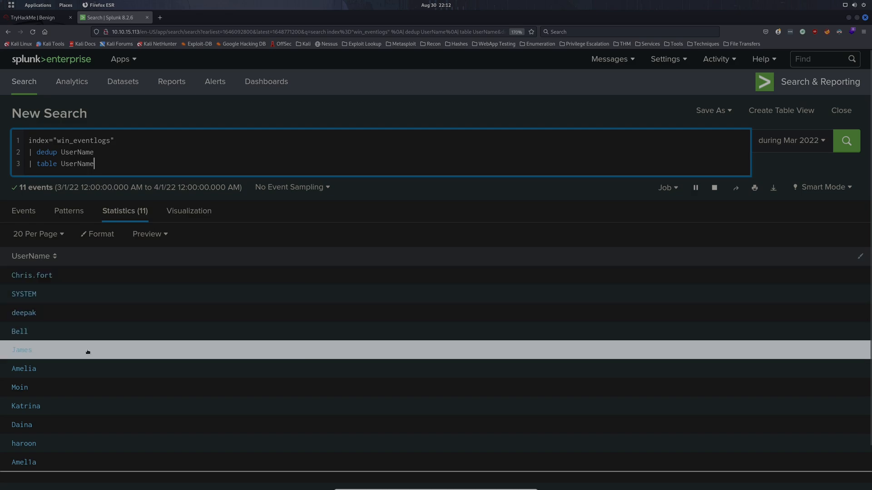
mouse_move(36, 450)
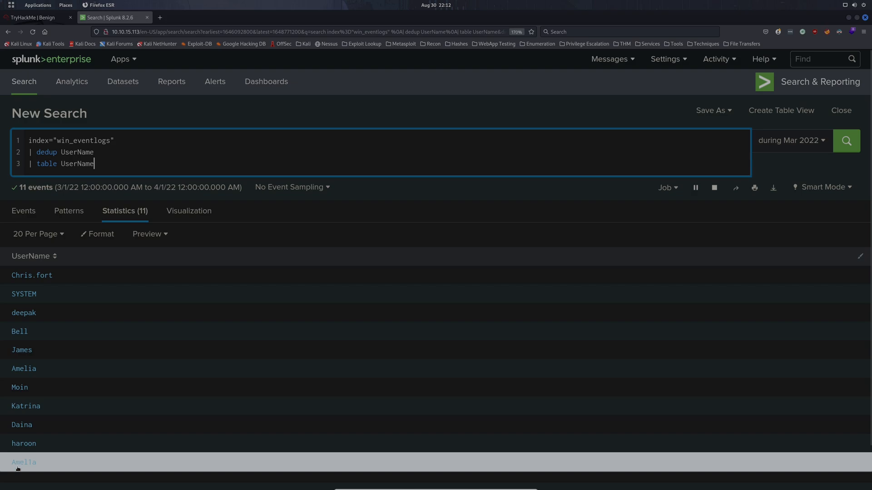
double_click(22, 462)
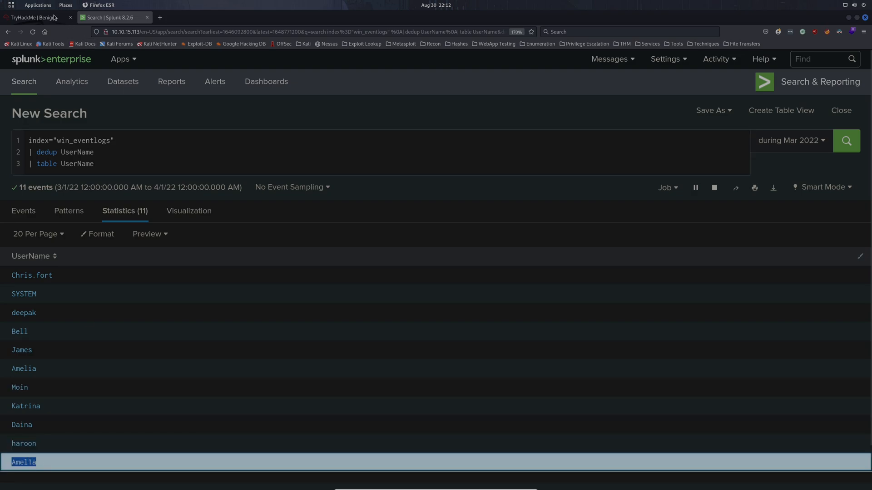
Step: Submit Amel1a as the imposter account answer, get it marked correct, and return to Splunk
click(36, 17)
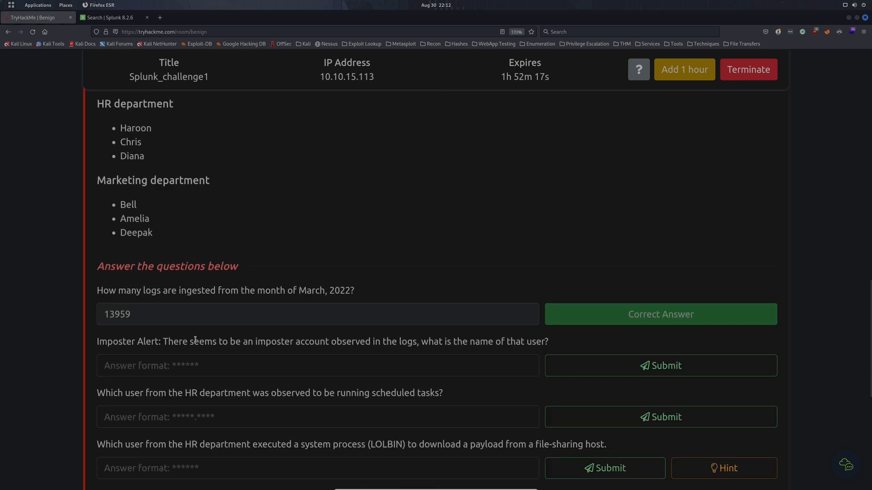
text(Amel1a)
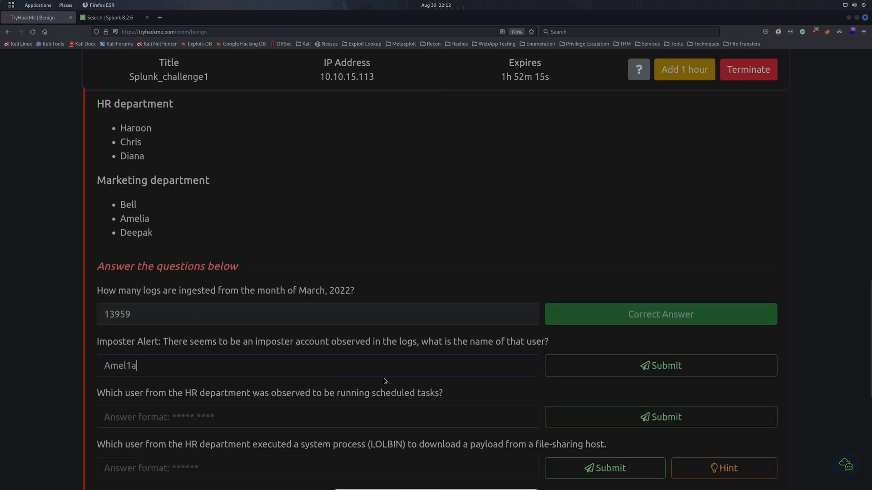
click(660, 365)
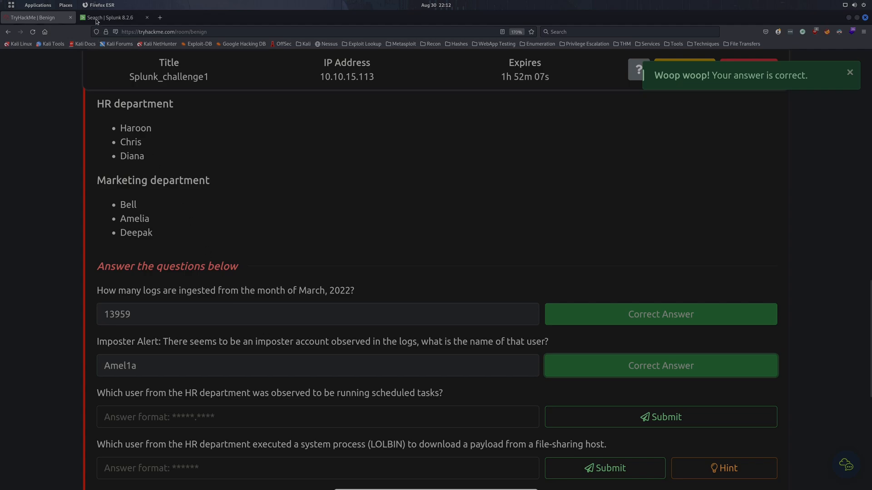
click(110, 18)
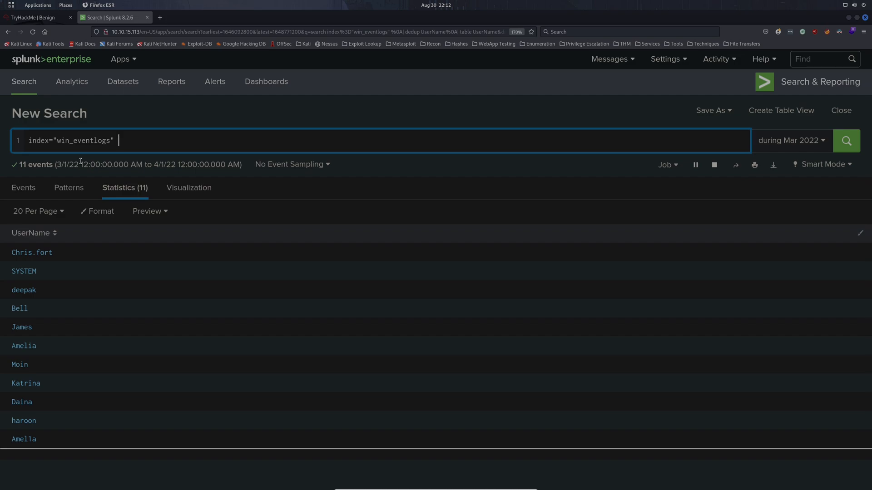
Step: Extend the query to index="win_eventlogs" AND and look up schtasks.exe in a new Google tab
text(AND)
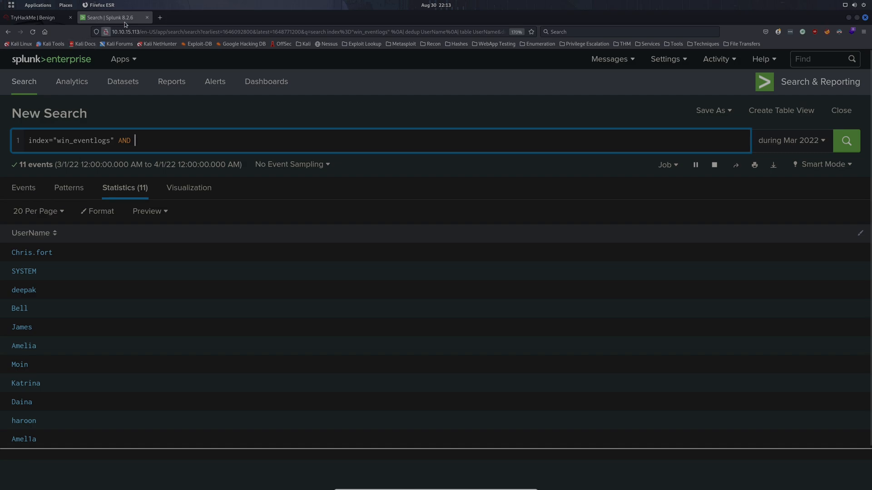
click(160, 17)
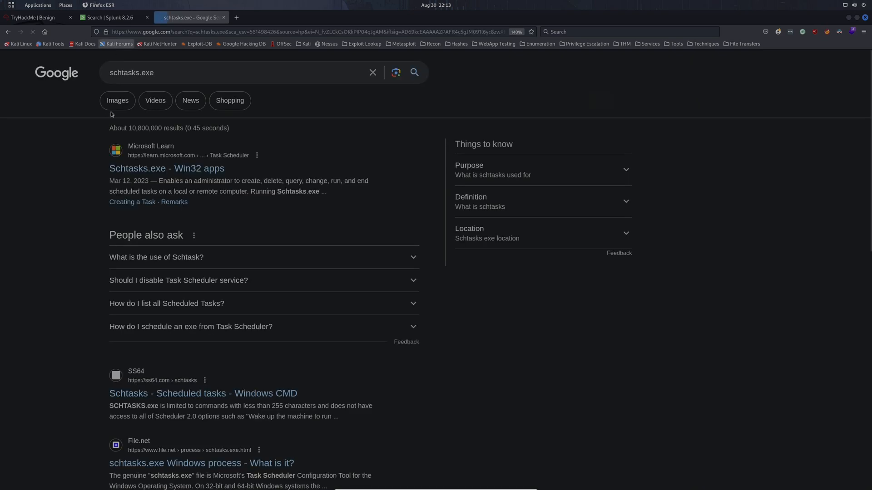
click(223, 73)
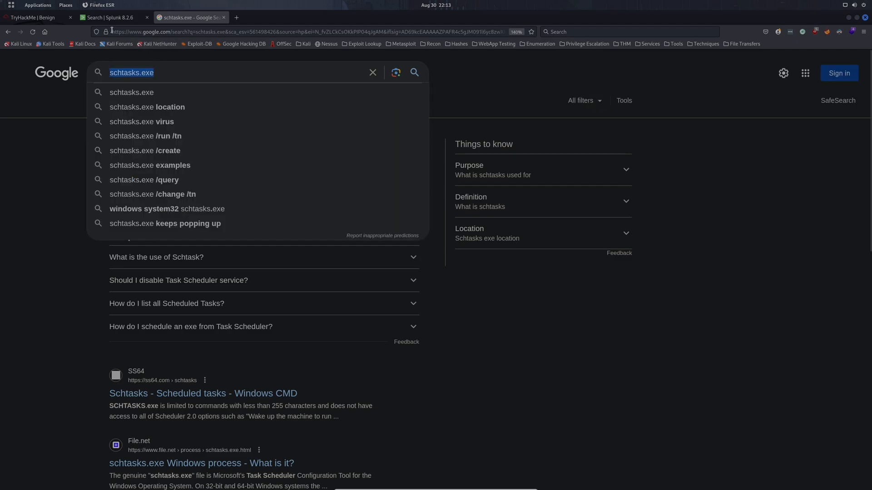
click(110, 17)
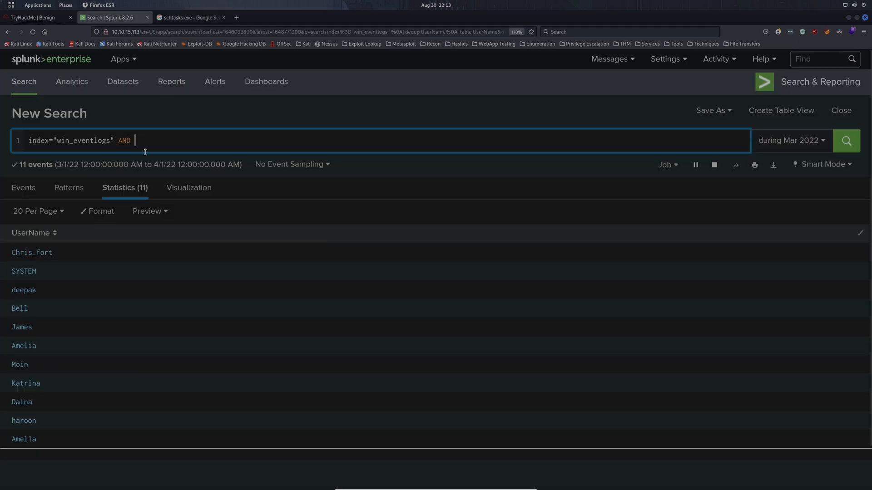
Step: Search index="win_eventlogs" AND "Schtasks.exe" | dedup UserName for March 2022
text(")
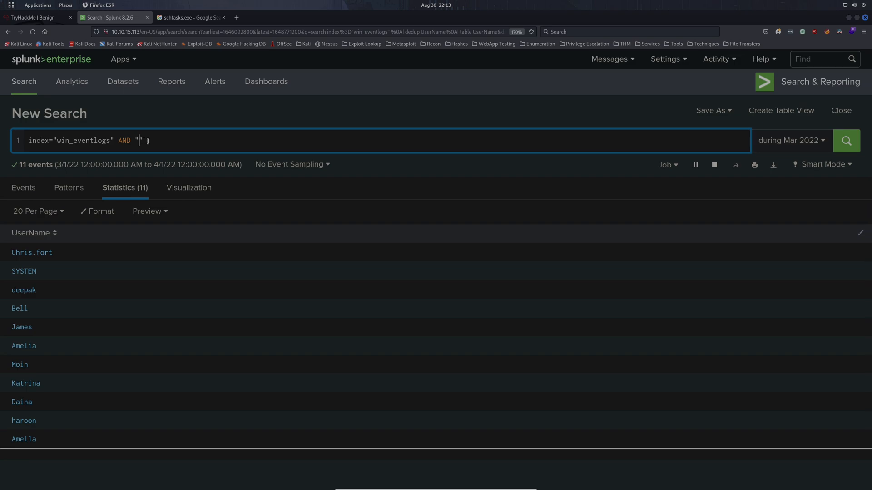
text(schtasks.exe)
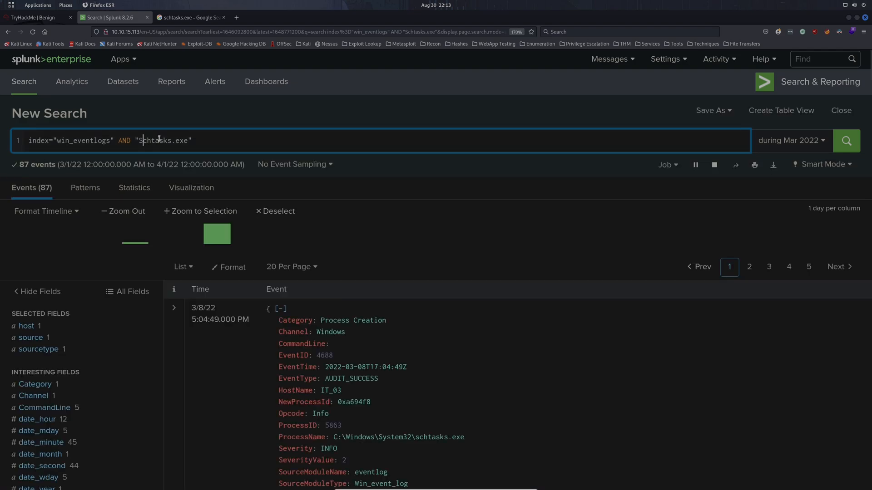
scroll(down, 3)
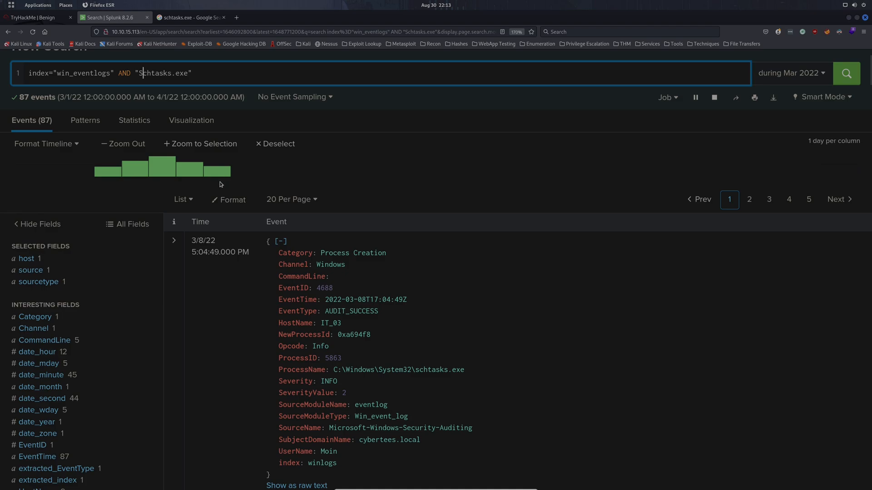
scroll(down, 3)
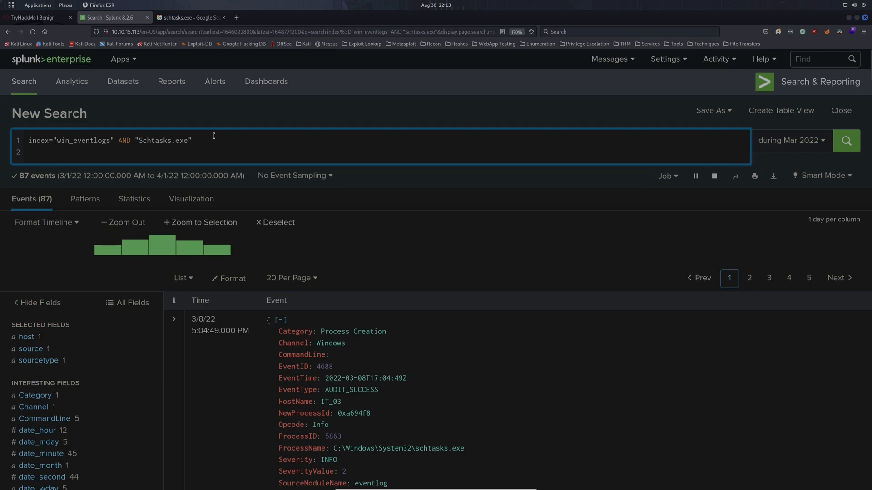
text(| dedup)
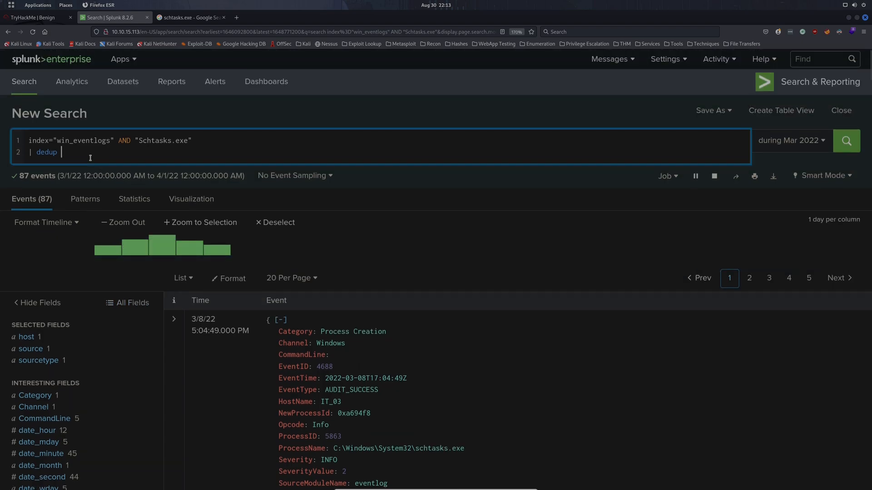
text(UserName)
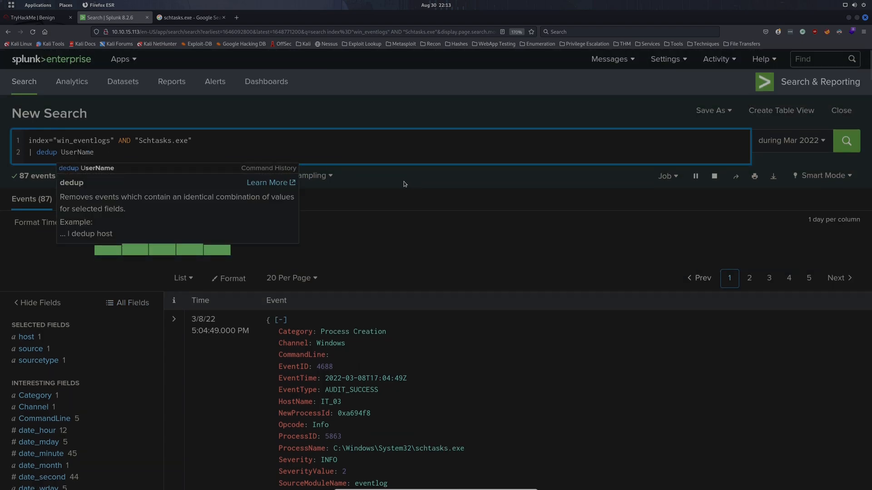
click(845, 140)
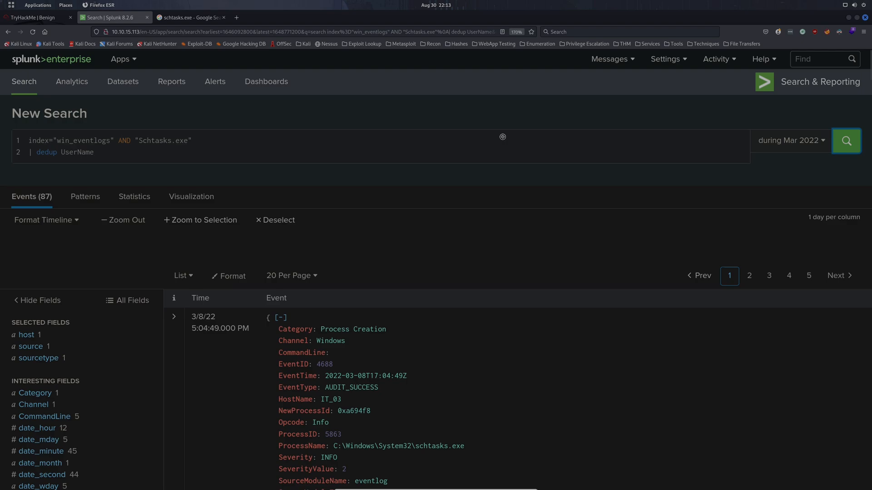
click(846, 140)
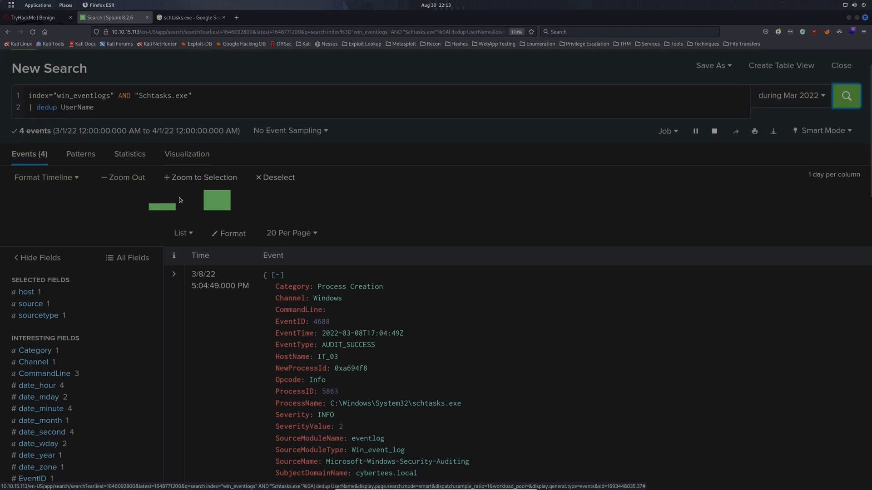
click(38, 427)
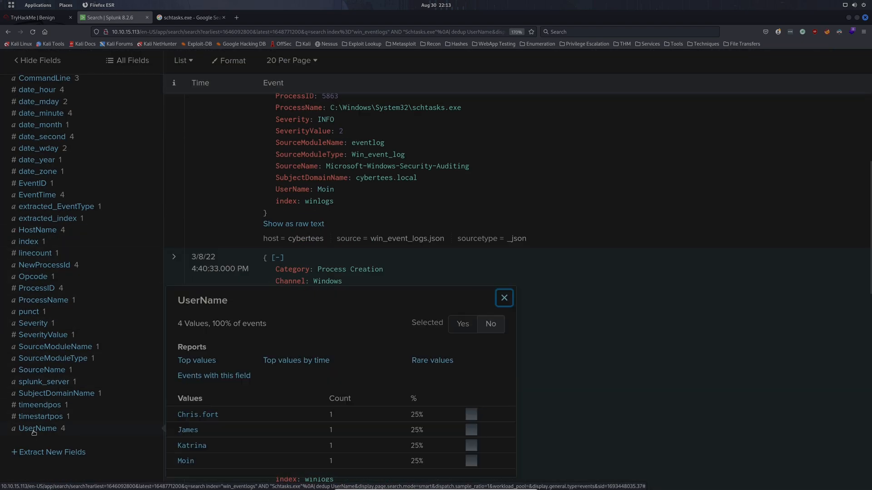
scroll(down, 3)
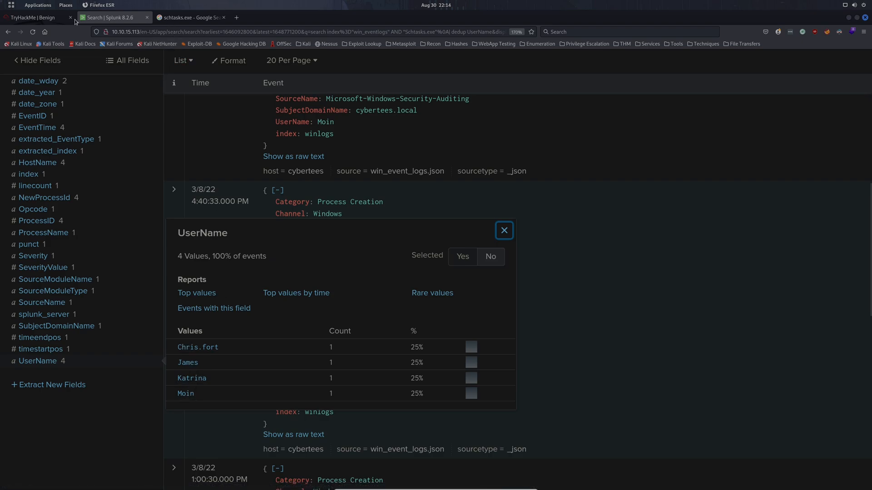
click(36, 18)
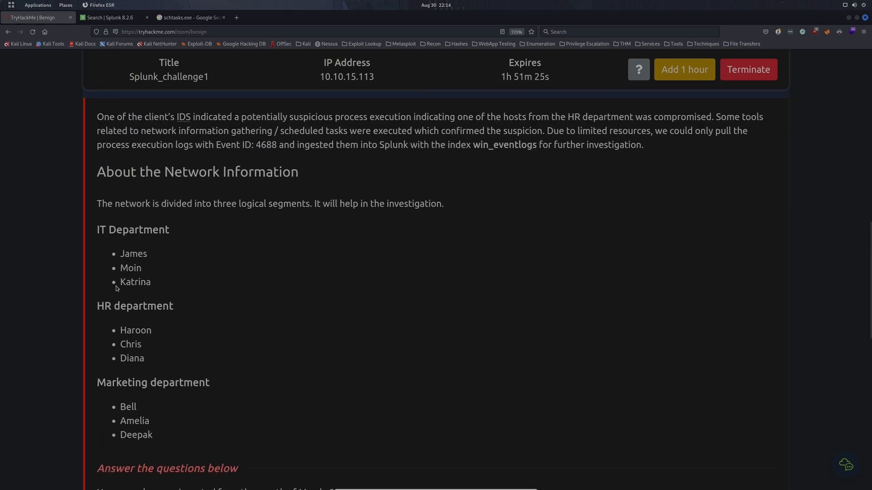
mouse_move(194, 302)
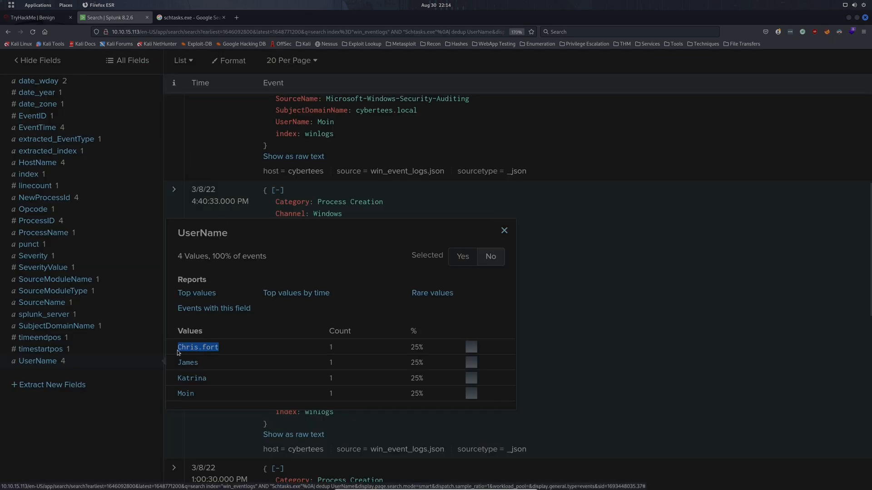
click(34, 18)
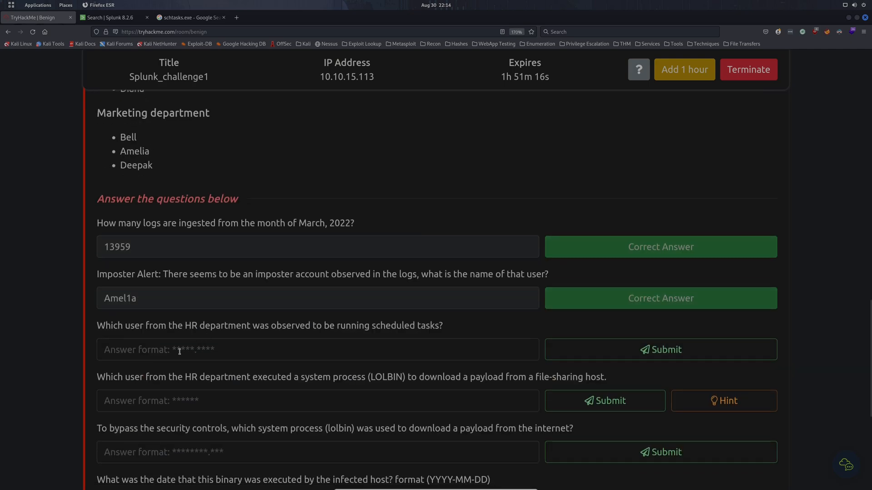
text(Chris.fort)
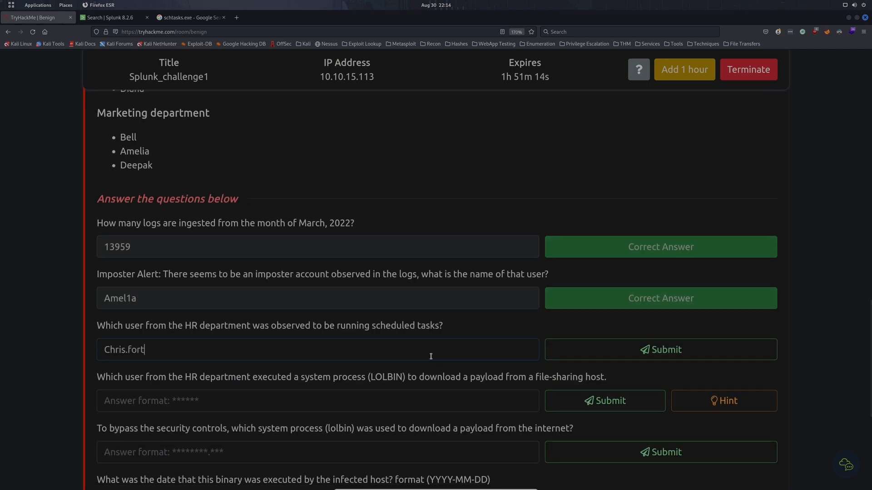
click(660, 349)
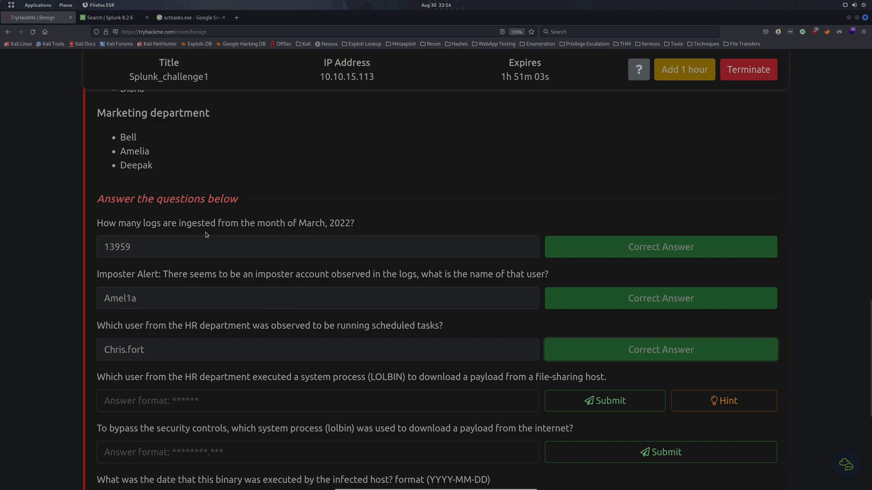
click(313, 17)
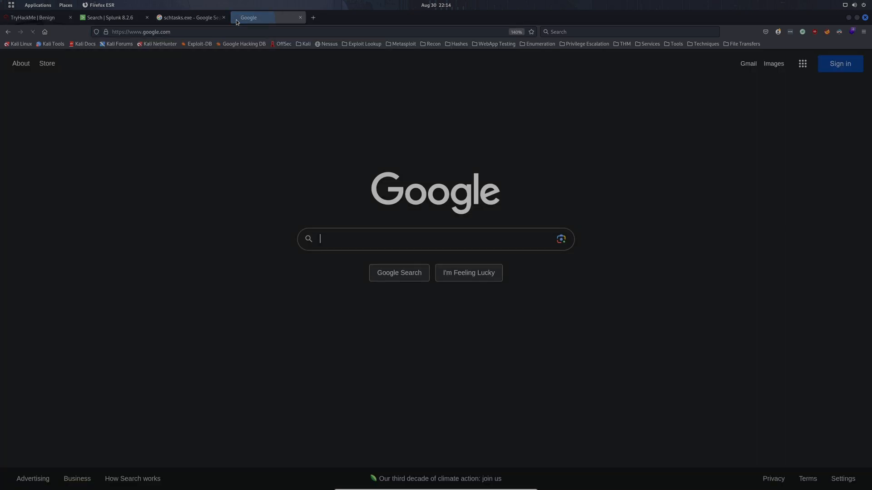
Step: Search Google for lolbins and open the LOLBAS project site
text(lolbins)
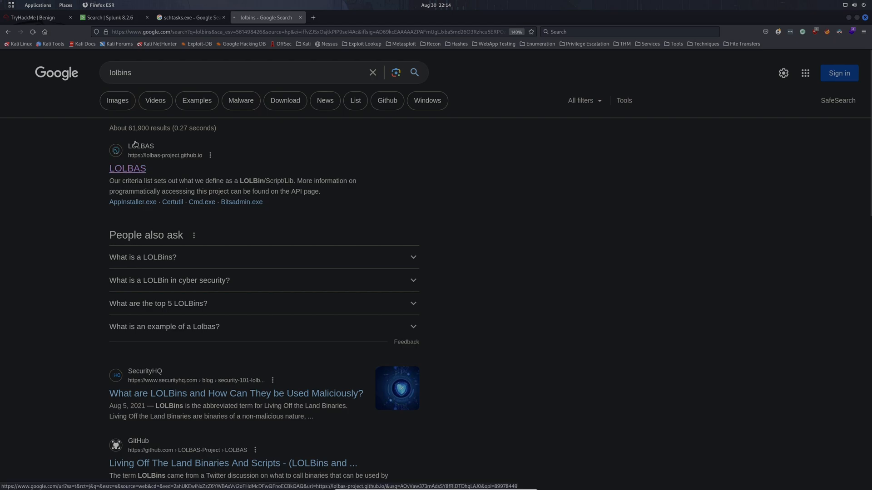
click(127, 169)
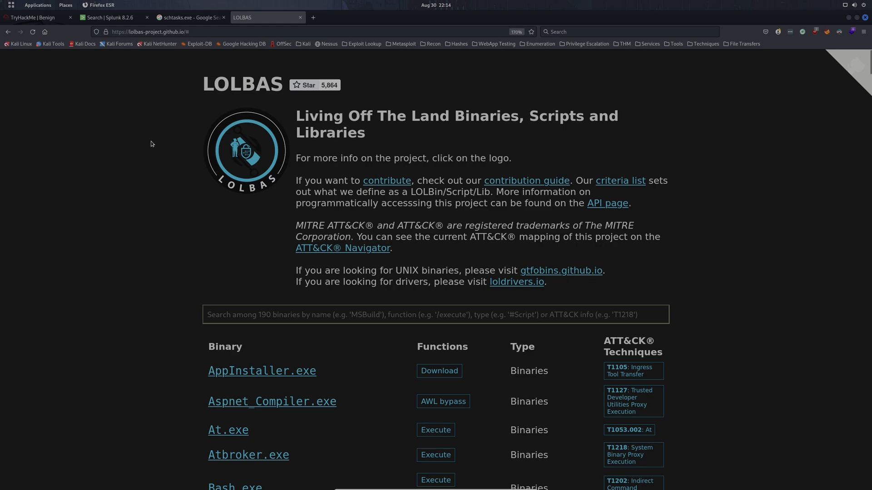
mouse_move(147, 150)
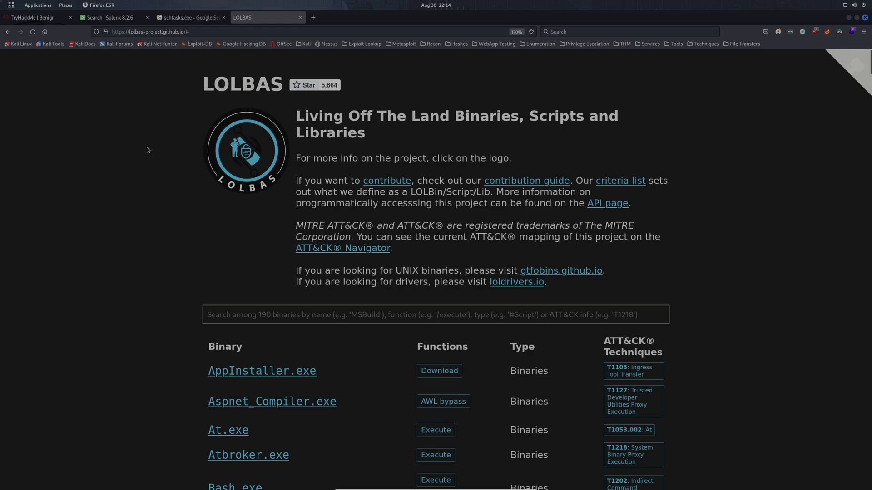
scroll(down, 3)
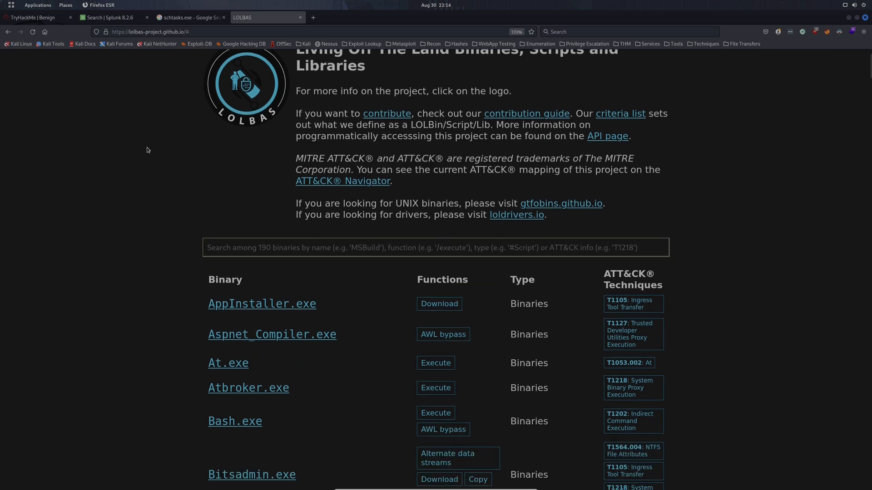
scroll(down, 3)
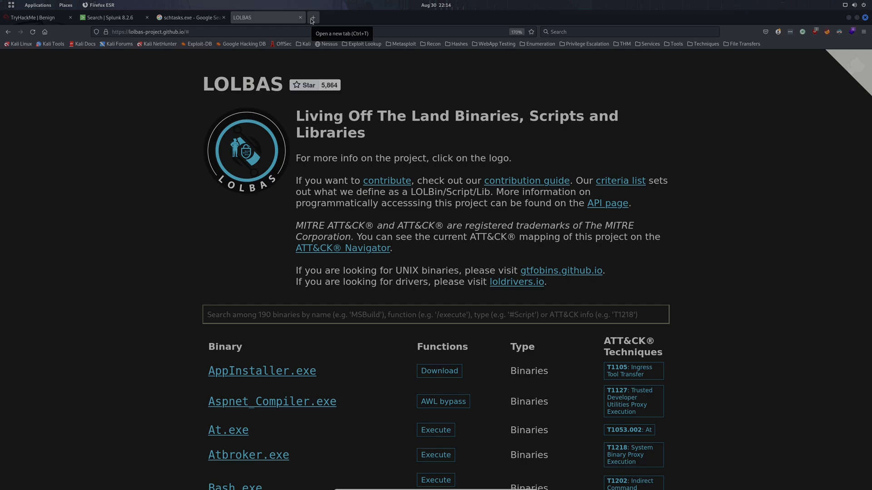
mouse_move(123, 158)
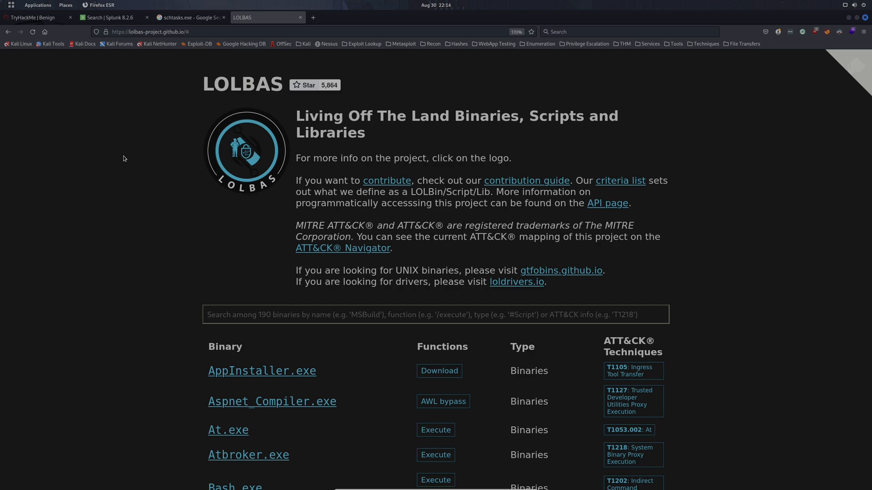
Step: Step through 'download' matches in the LOLBAS list to Certutil.exe and begin a certutil search
scroll(down, 3)
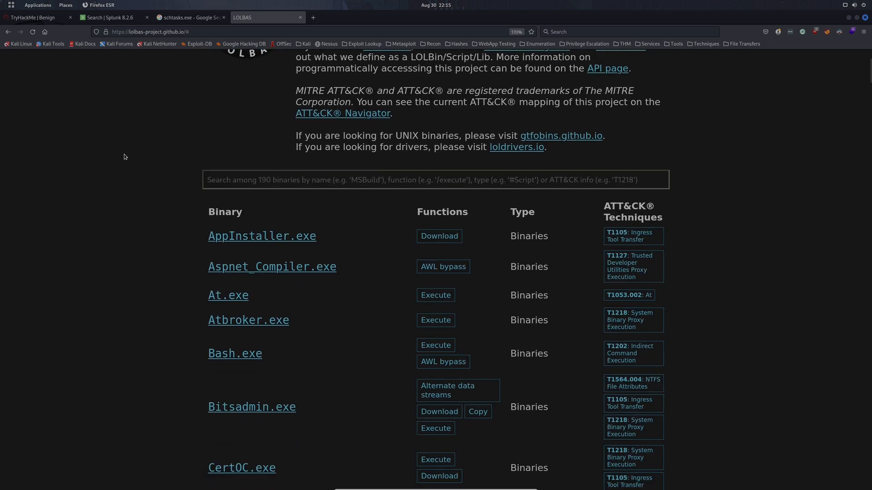
scroll(down, 3)
text(download)
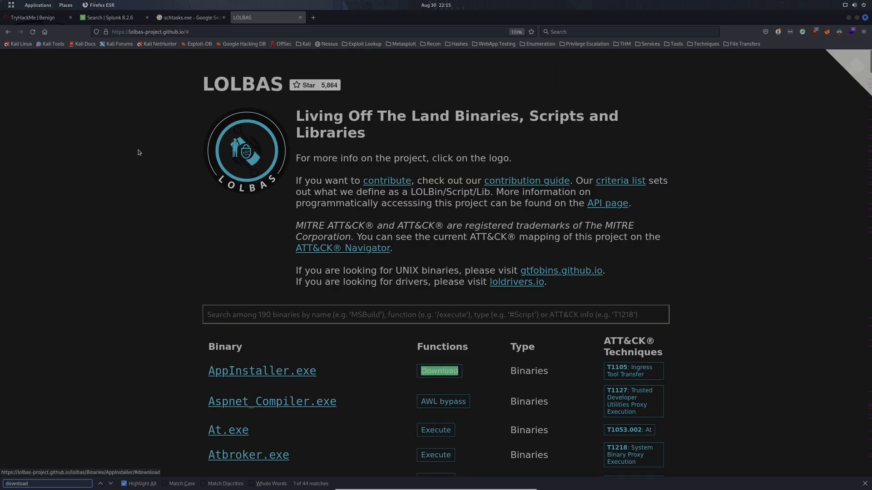
scroll(down, 3)
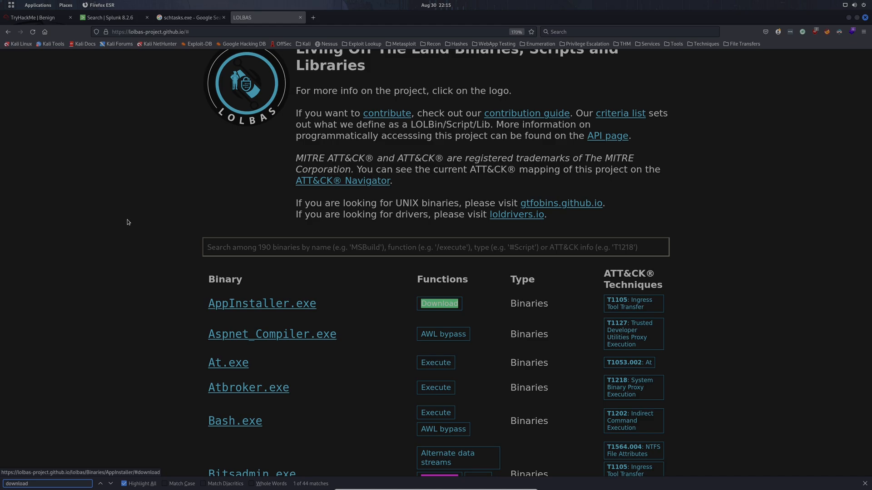
click(110, 484)
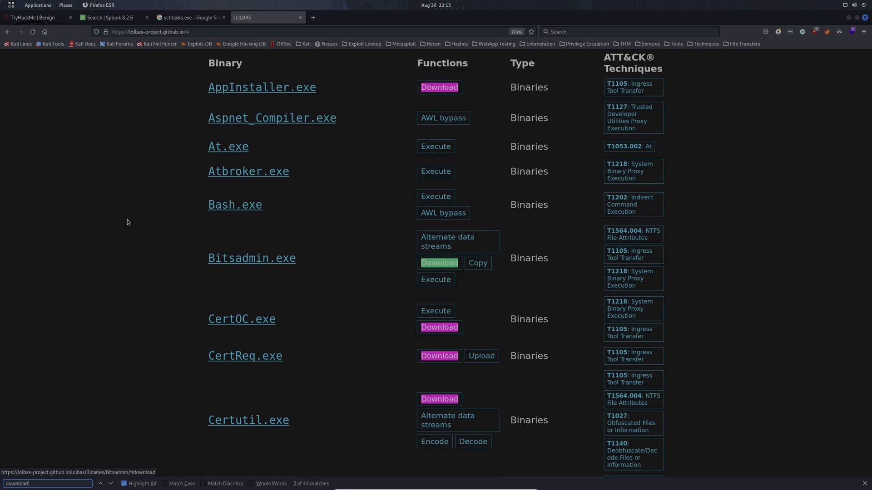
click(101, 483)
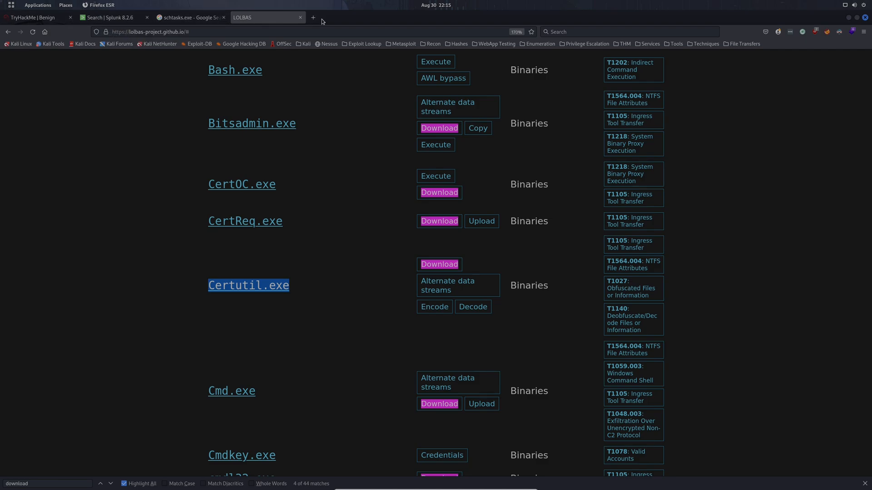
text(certut)
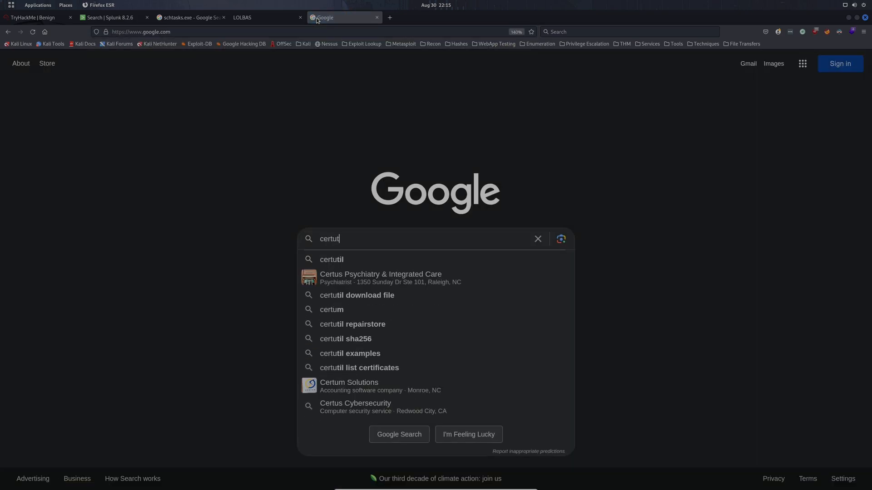
Step: Search certutil download file and review Certutil's LOLBAS download (urlcache) commands
click(356, 295)
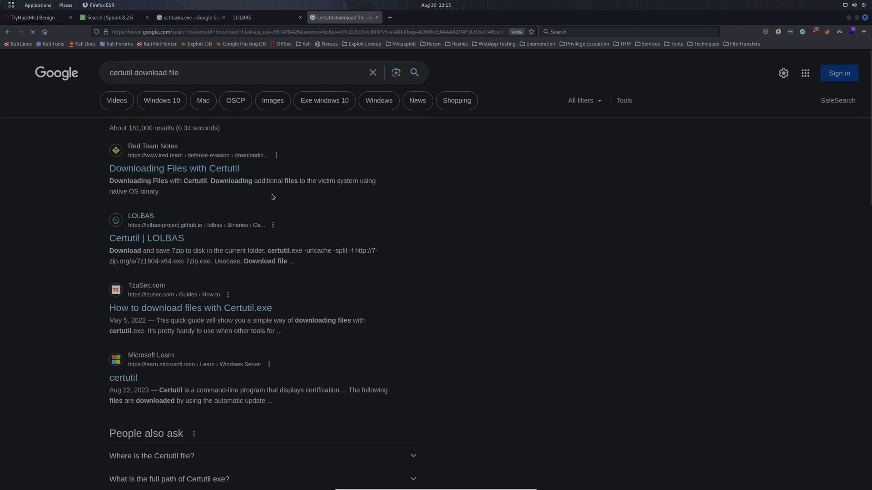
click(146, 238)
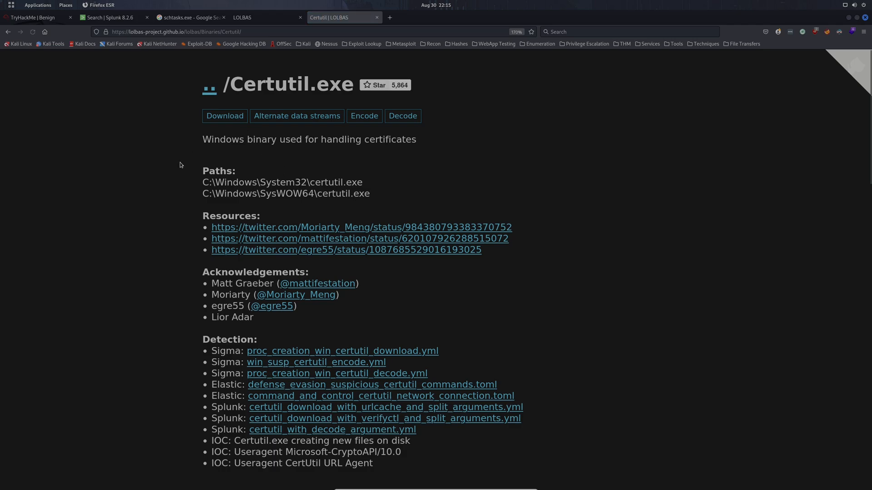
scroll(down, 3)
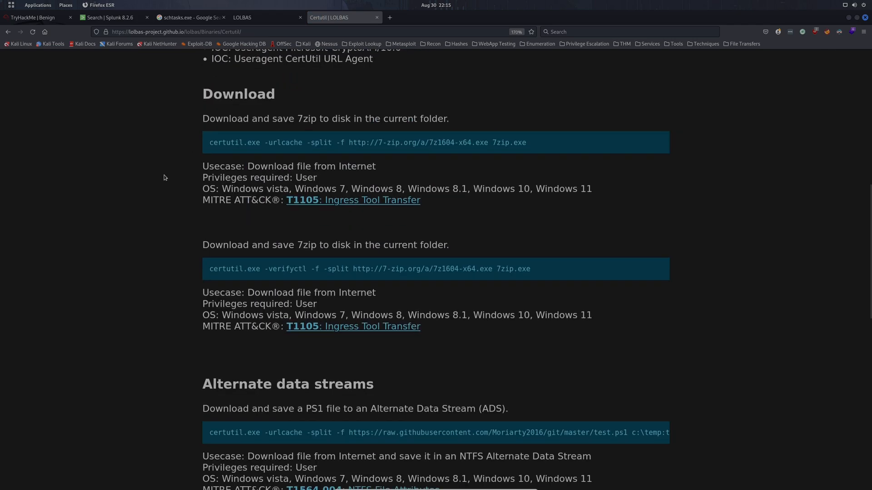
scroll(up, 3)
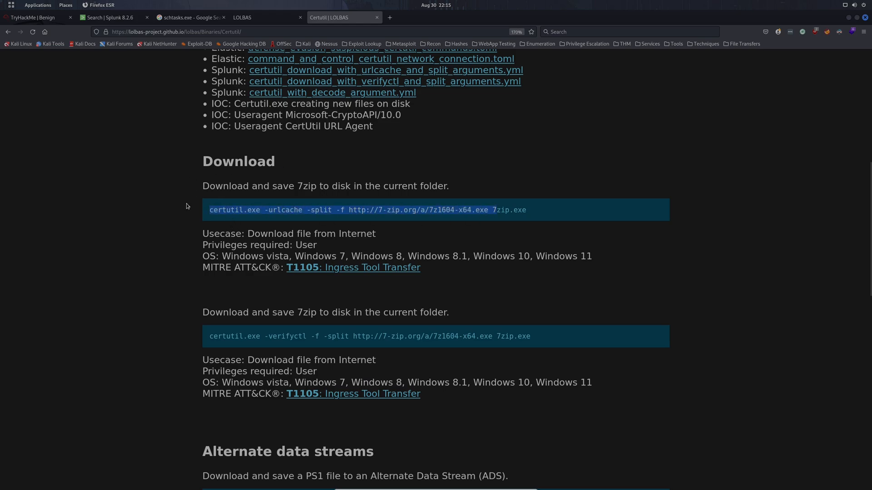
scroll(down, 3)
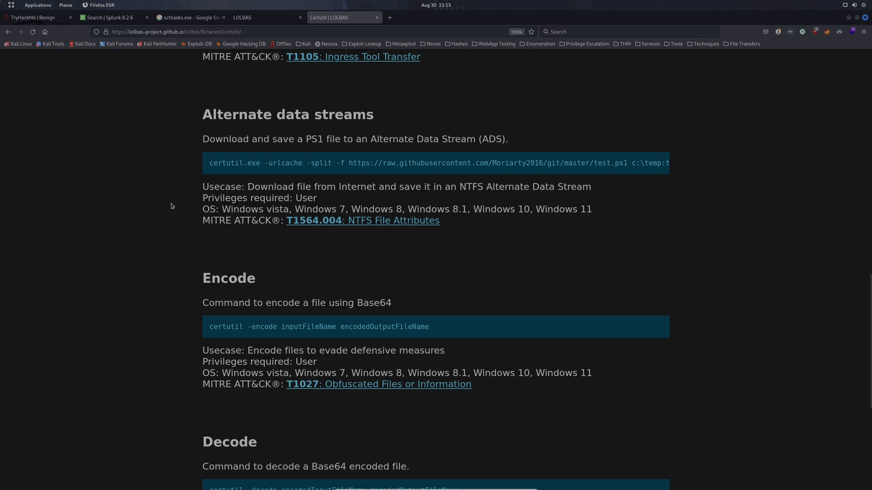
scroll(down, 3)
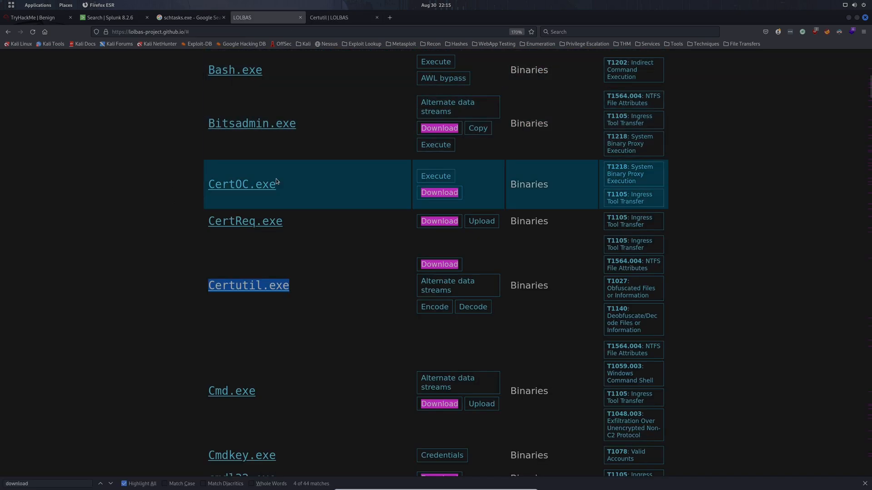
Step: Scroll the LOLBAS catalogue of download-capable binaries, then return to the Splunk results
scroll(down, 3)
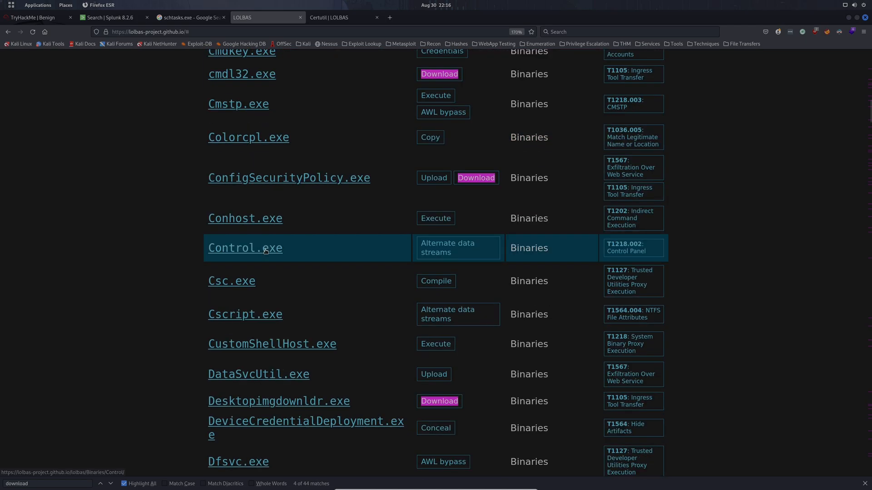
scroll(down, 3)
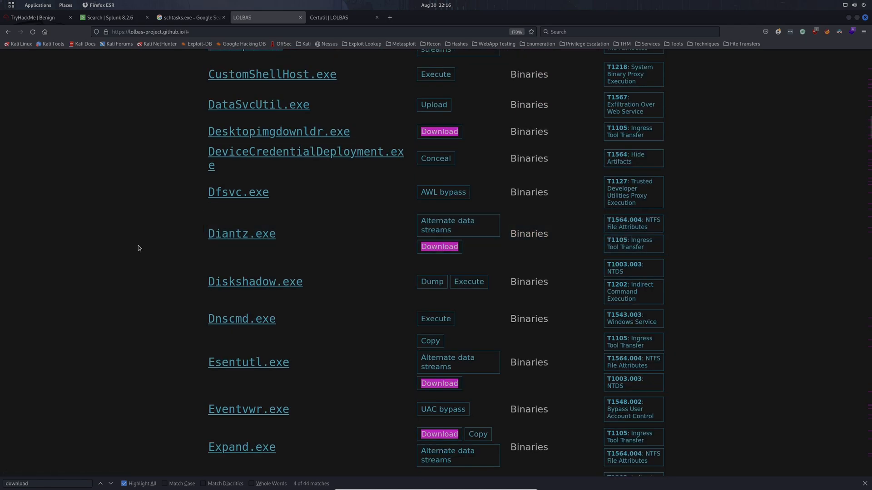
scroll(down, 3)
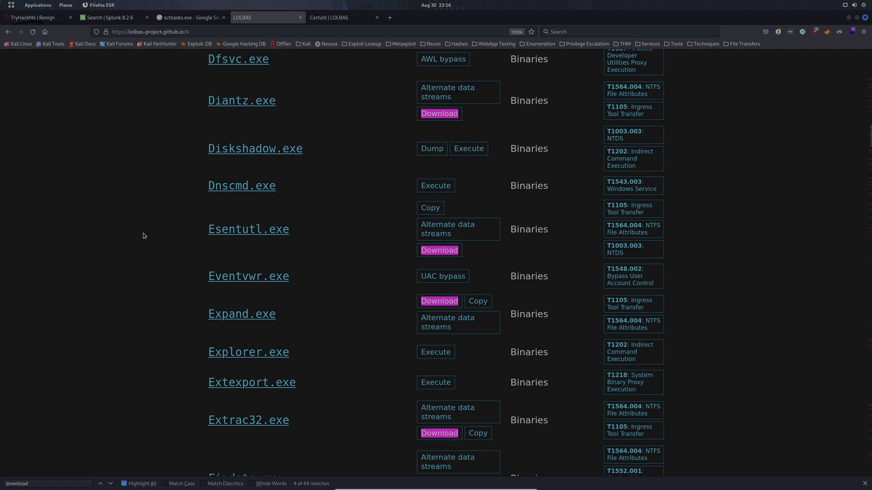
scroll(down, 3)
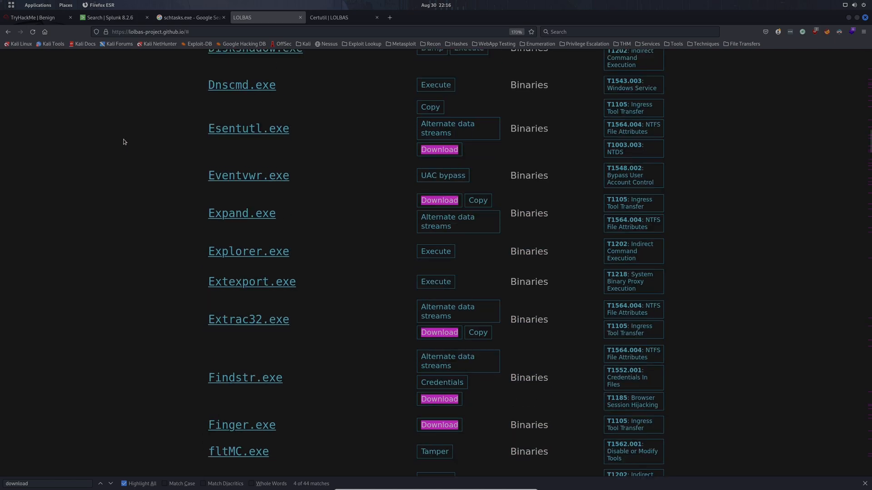
click(108, 18)
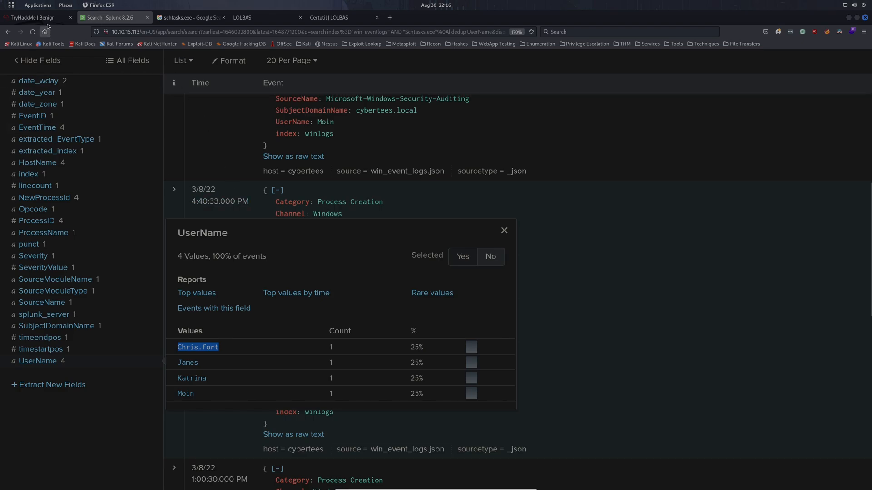
Step: Dismiss the UserName summary and search win_eventlogs for Certutil.exe events in March 2022
click(37, 17)
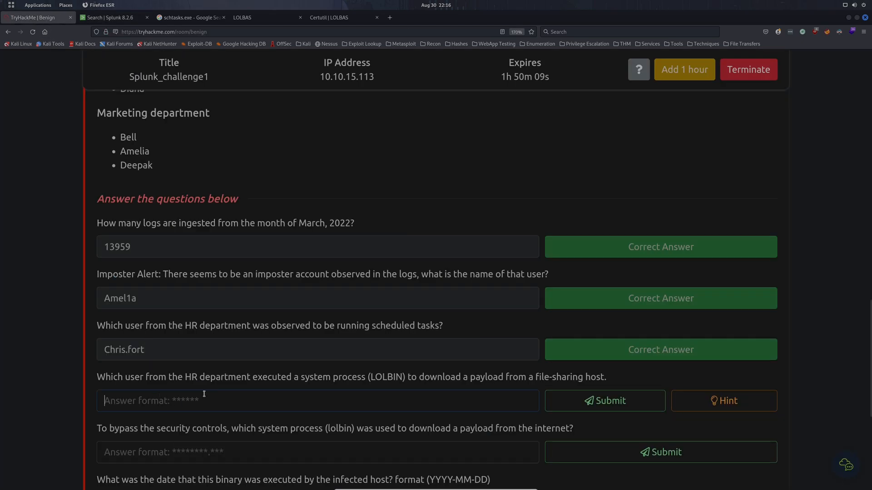
click(110, 17)
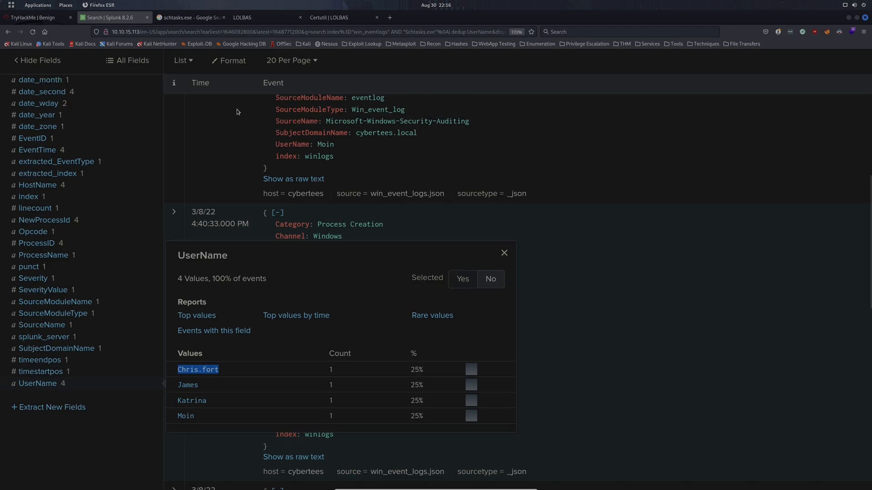
click(504, 254)
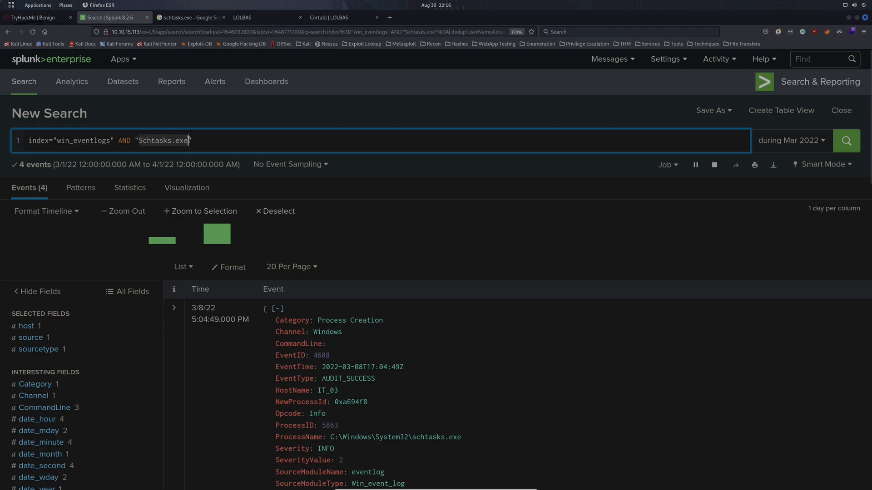
click(845, 140)
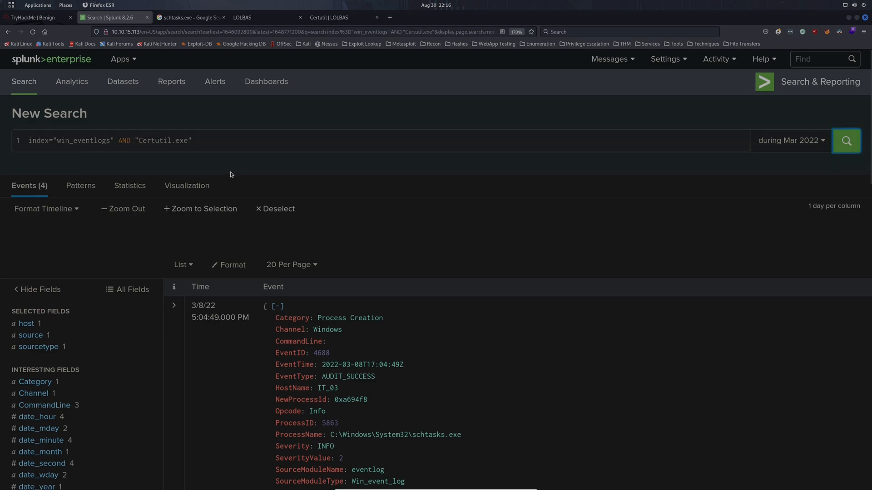
click(846, 139)
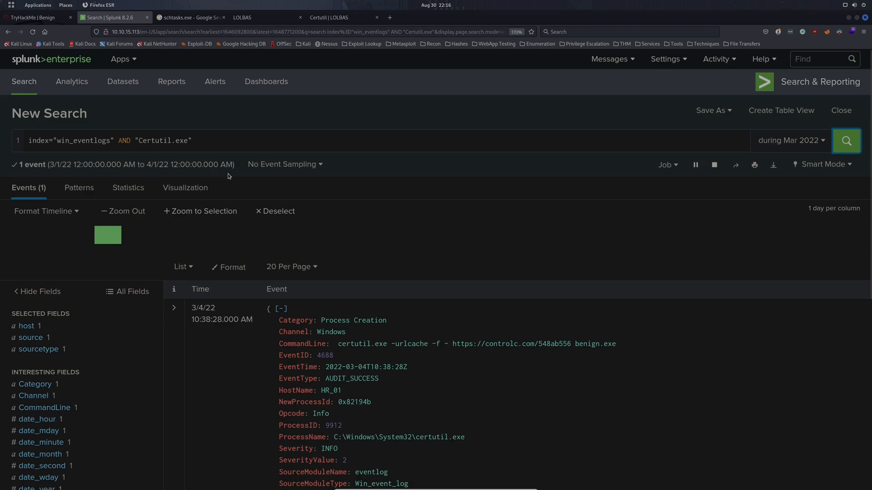
Step: Review the single event: haroon on HR_01 downloading benign.exe from controlc.com, then return to the room
scroll(down, 3)
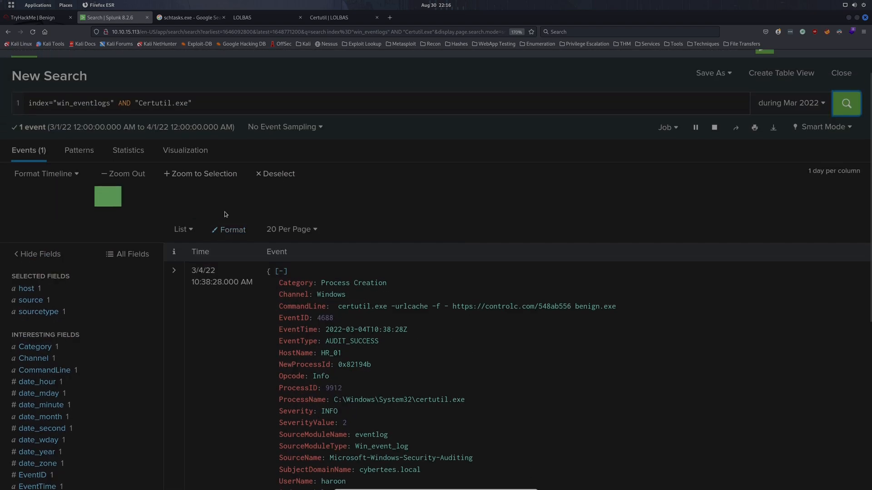
scroll(down, 3)
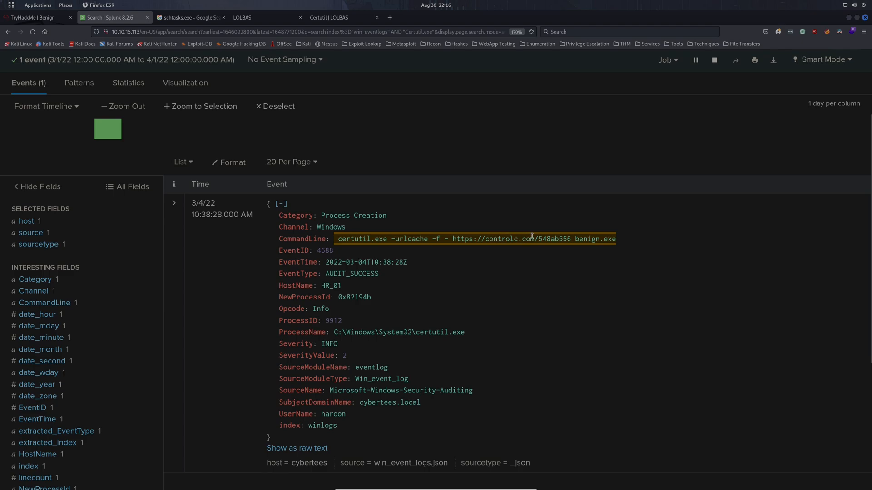
click(36, 17)
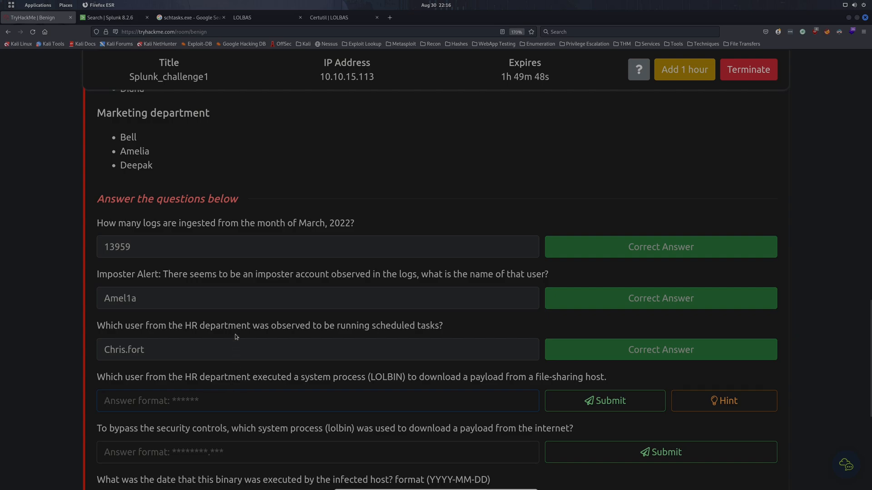
Step: Submit haroon as the HR user who downloaded the payload
click(114, 17)
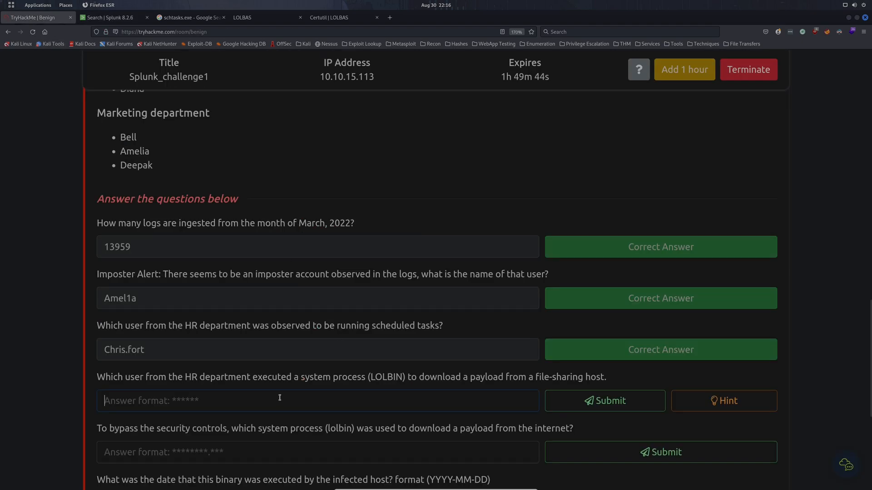
text(haroon)
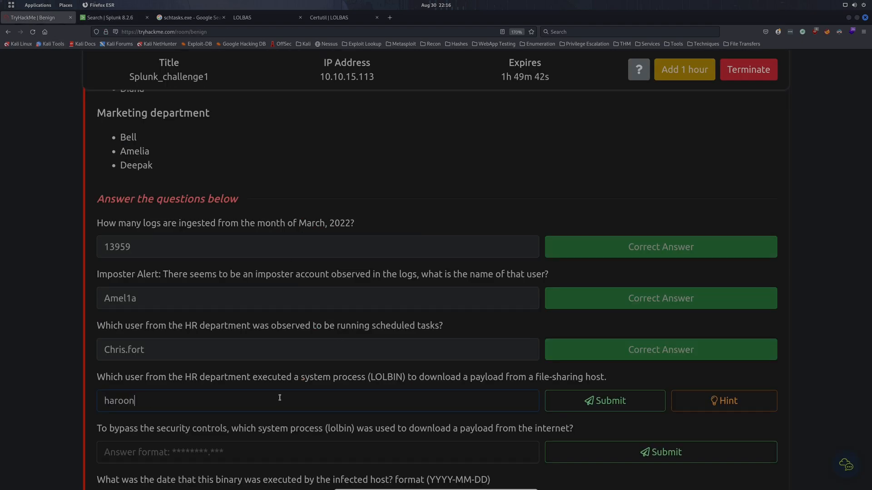
click(603, 400)
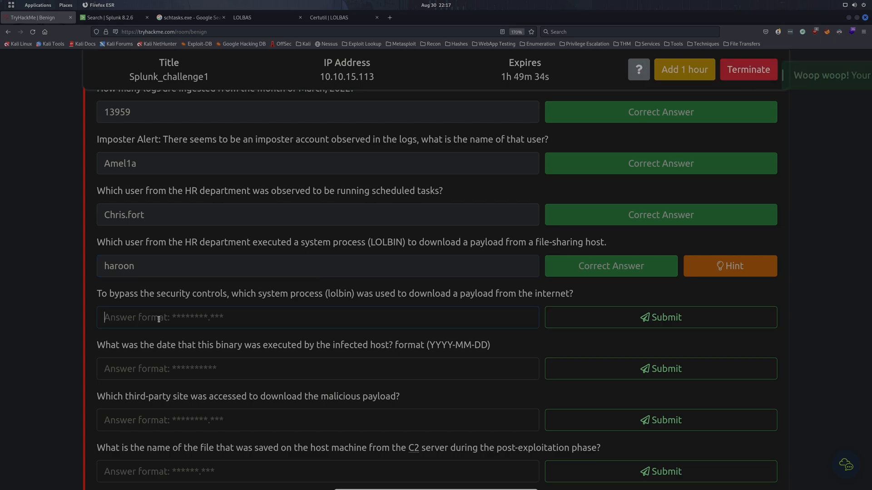
Step: Submit Certutil.exe as the lolbin used to bypass security controls
text(Certutil.exe)
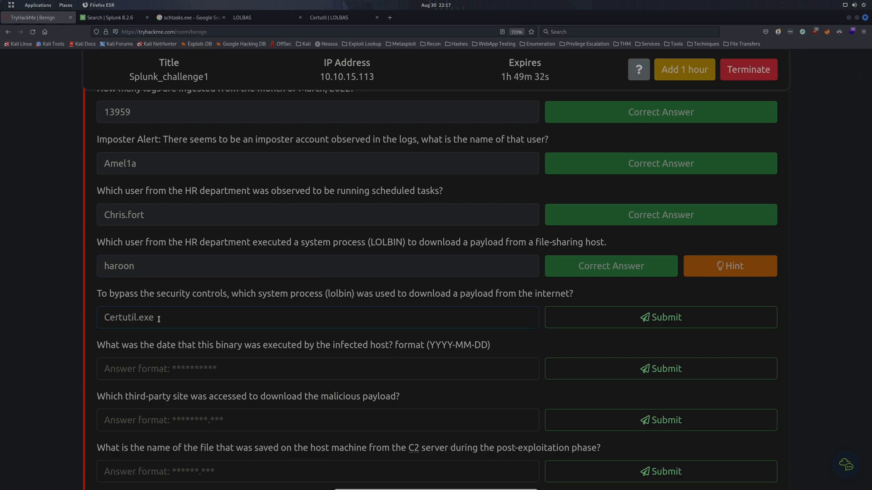
click(660, 318)
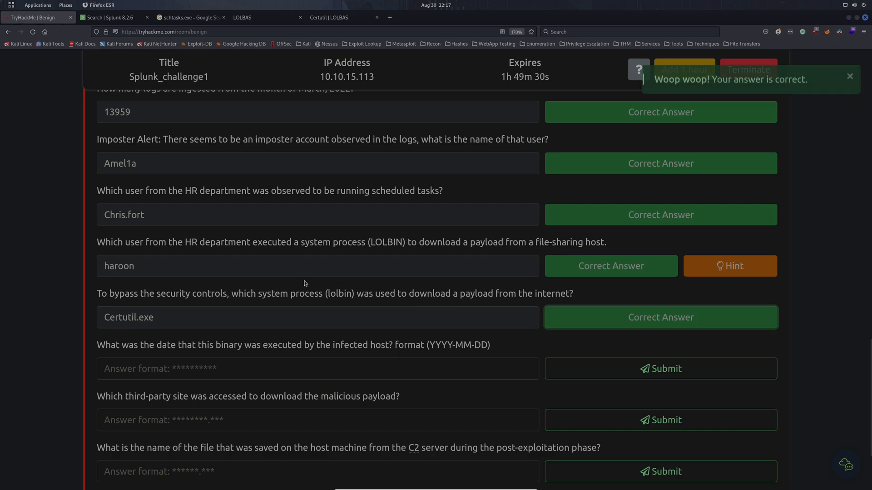
scroll(down, 3)
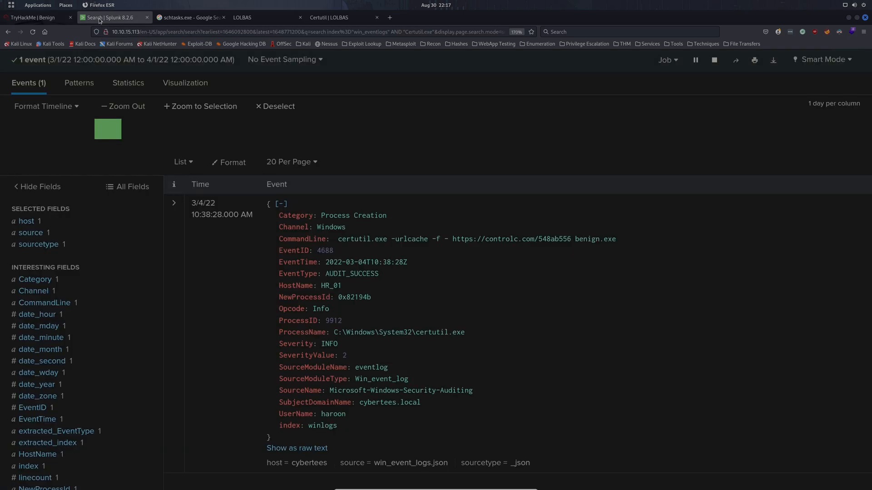
Step: Take the Certutil event's date and submit 2022-03-04 as the execution date
scroll(down, 3)
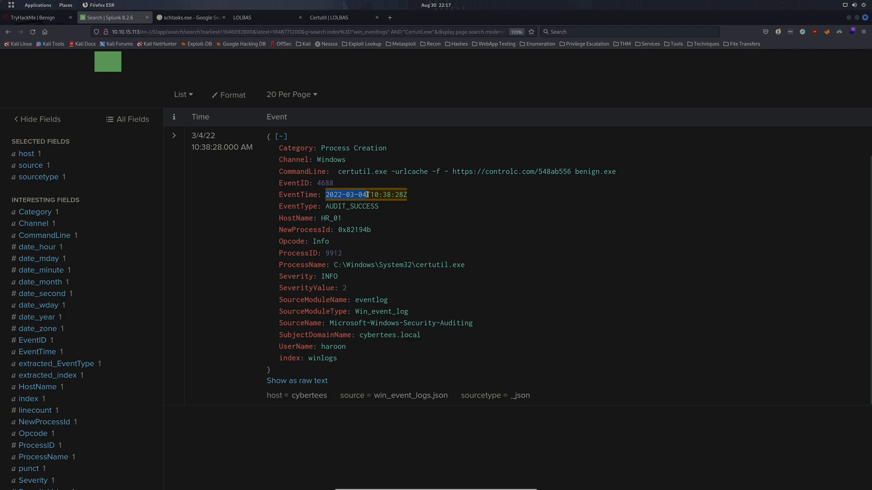
click(36, 18)
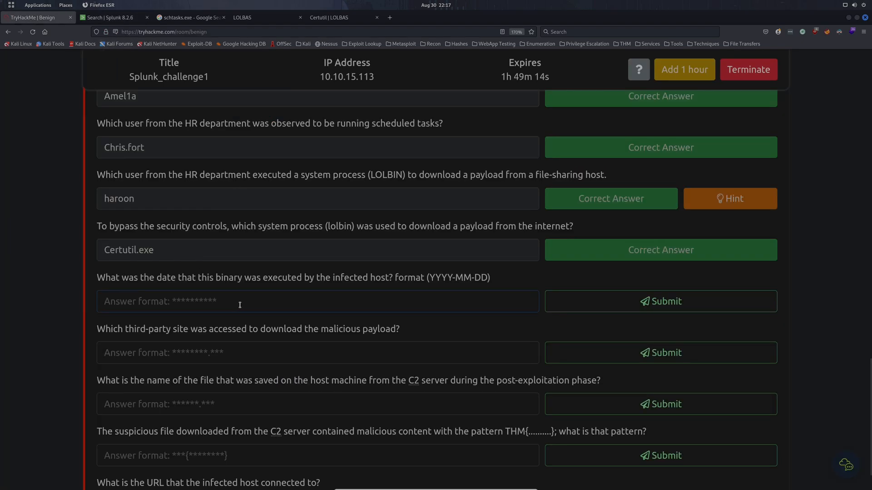
click(660, 300)
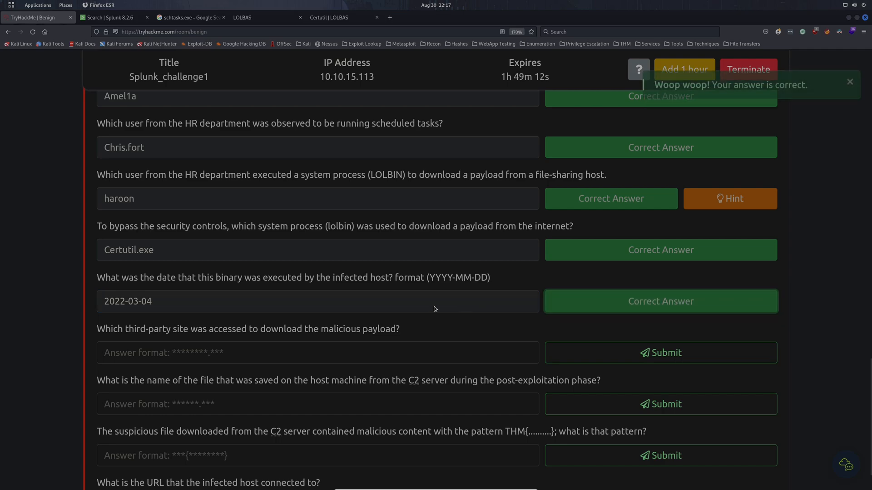
scroll(down, 3)
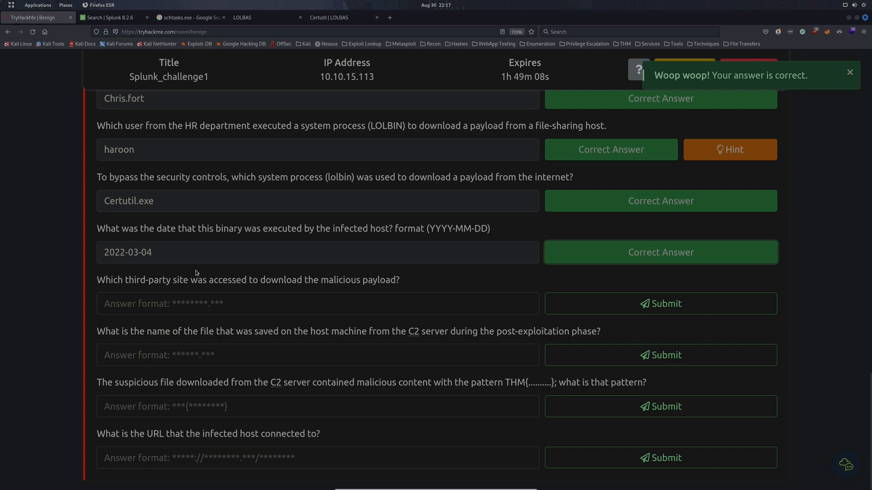
Step: Copy controlc.com from the event's CommandLine and submit it as the third-party download site
click(110, 17)
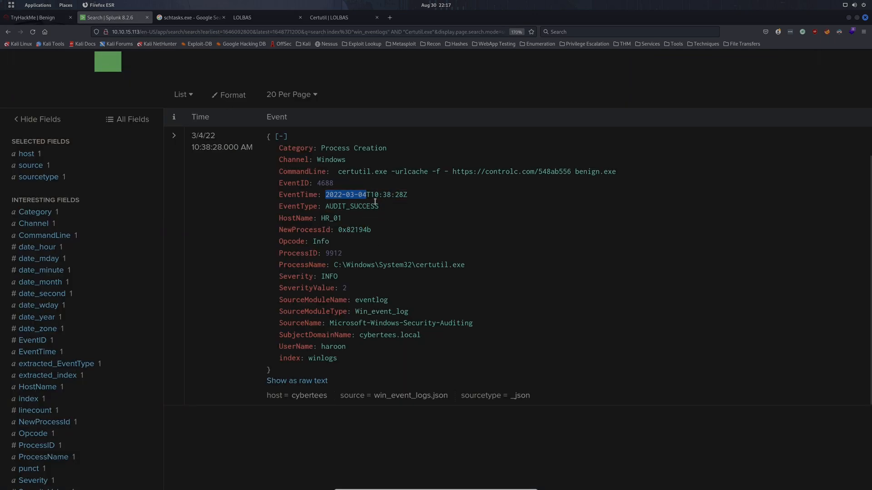
double_click(484, 171)
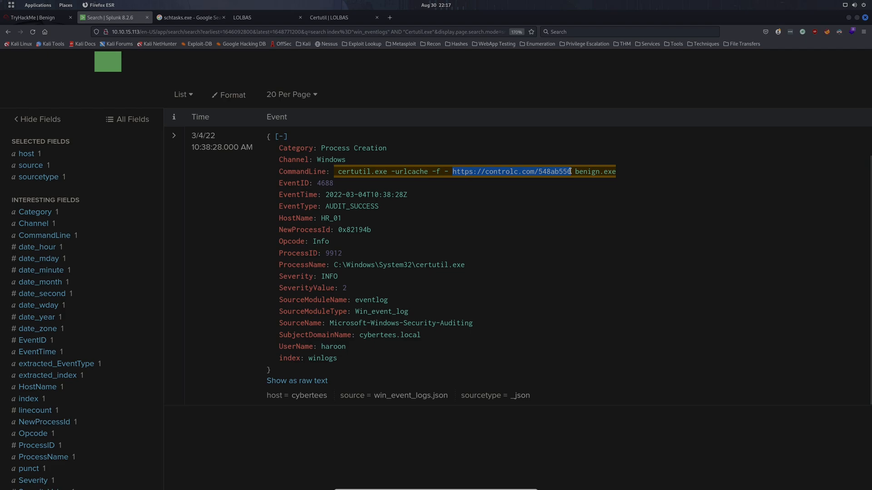
click(510, 171)
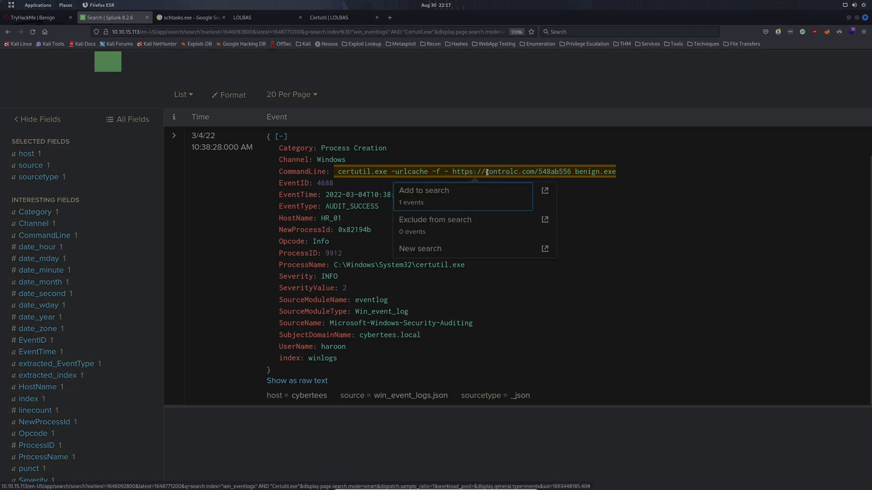
double_click(512, 172)
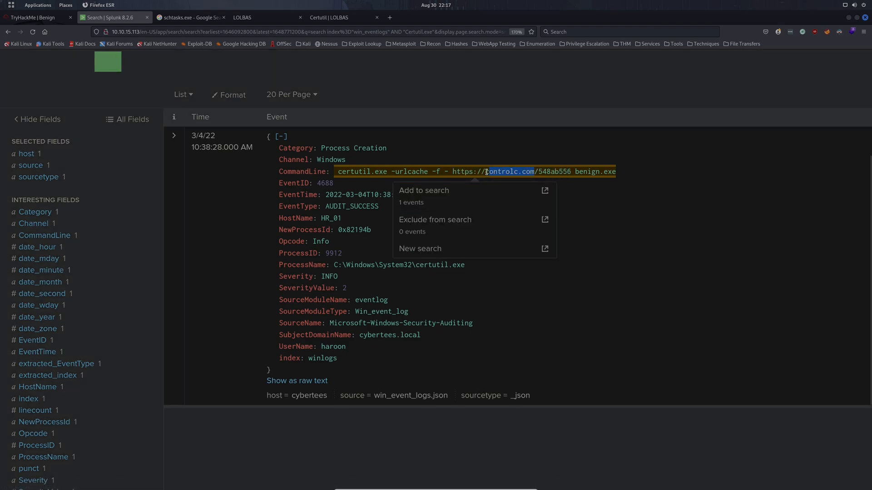
click(34, 17)
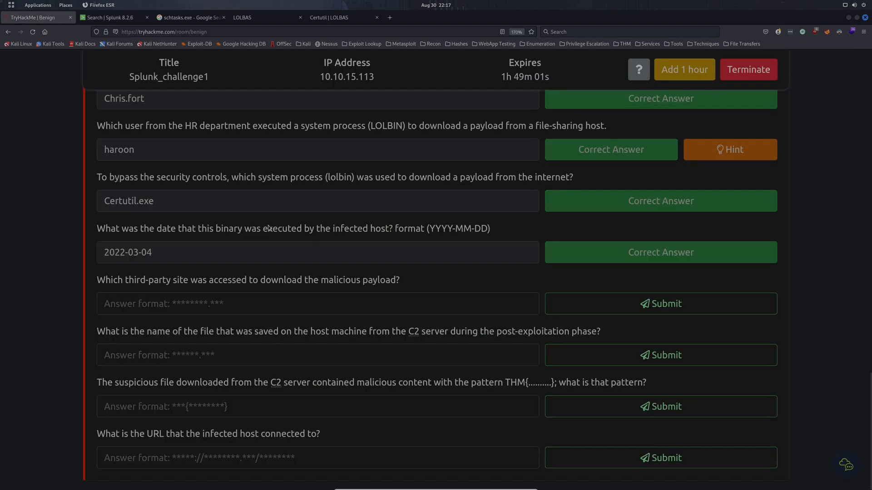
click(660, 303)
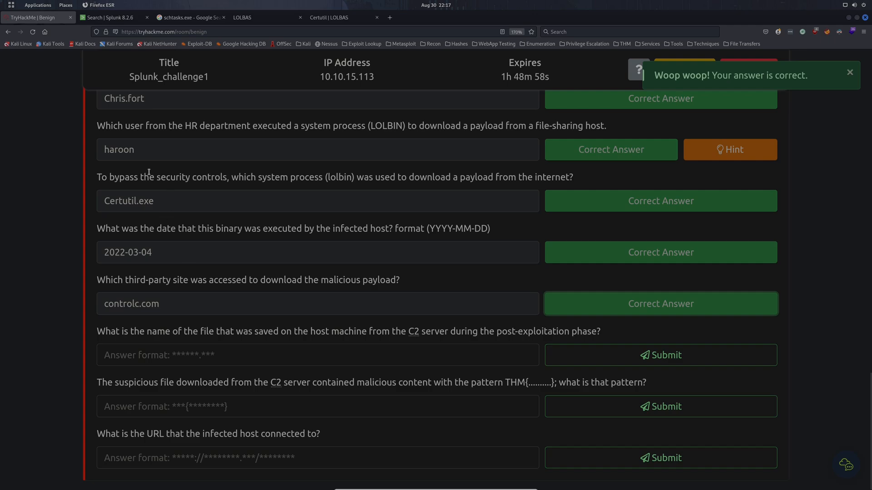
mouse_move(141, 164)
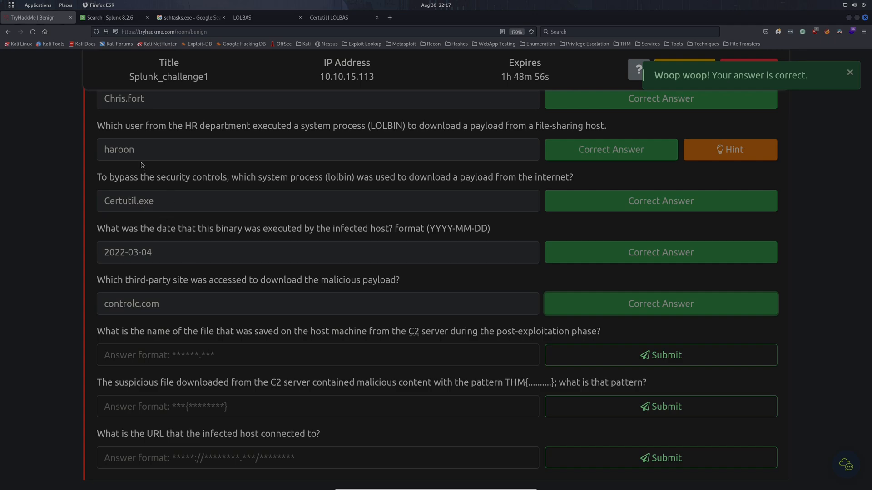
Step: Take benign.exe from the event and submit it as the file saved from the C2 server
click(110, 17)
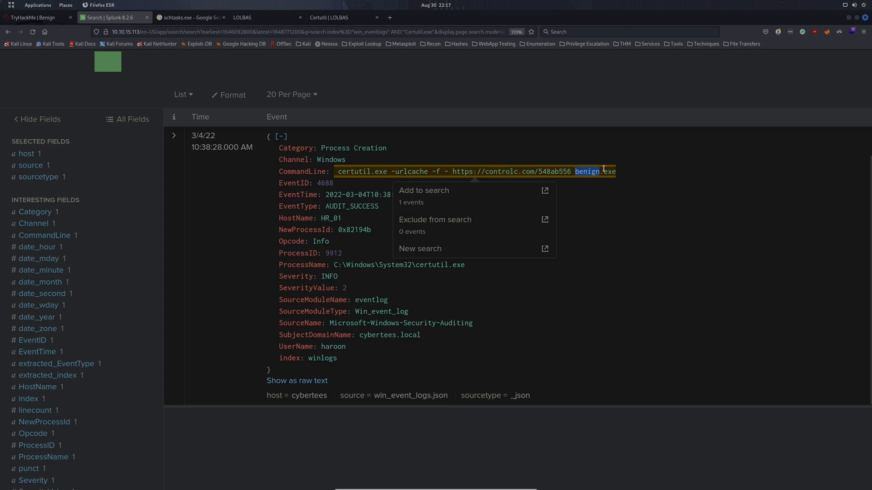
click(37, 17)
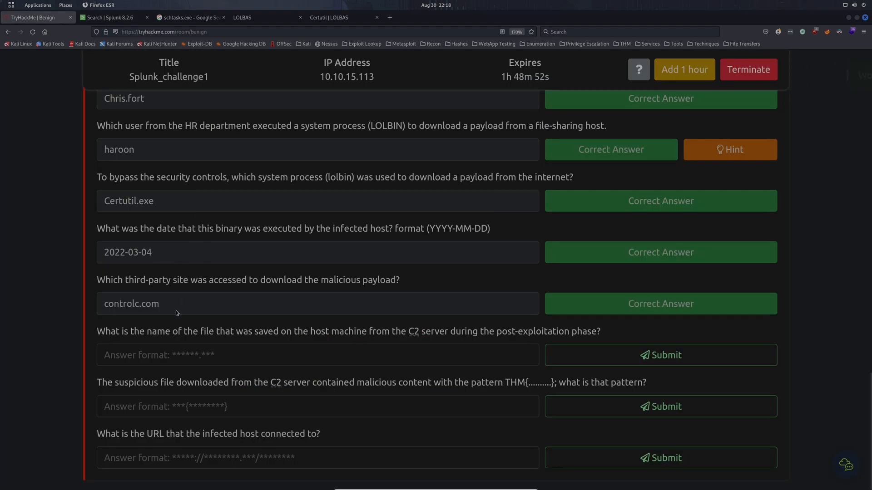
click(660, 355)
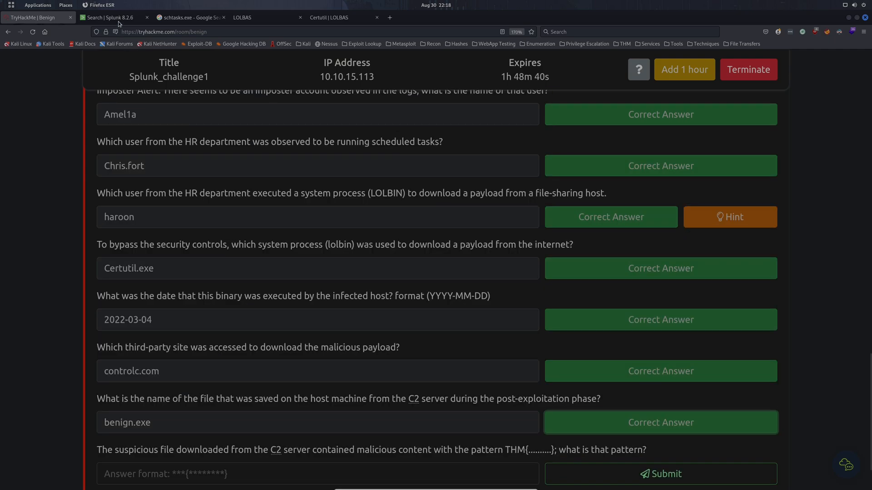
Step: Copy the full https payload URL from the certutil event's CommandLine
click(110, 17)
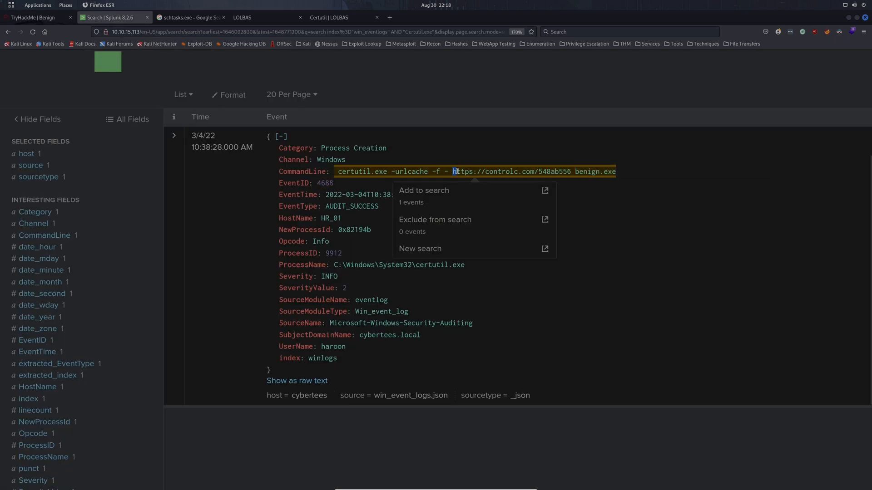
drag(454, 171, 578, 171)
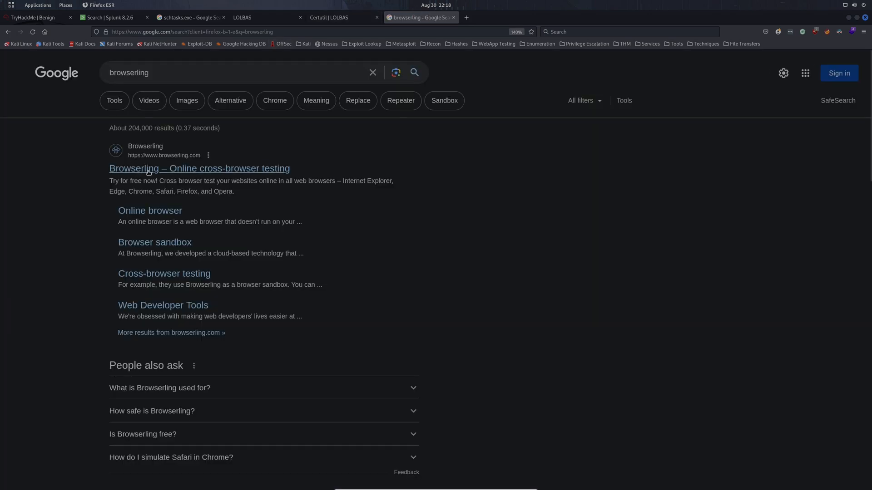
Step: Load the controlc.com/548ab556 URL in a Browserling sandbox to reveal flag.txt, then return to the room
click(198, 169)
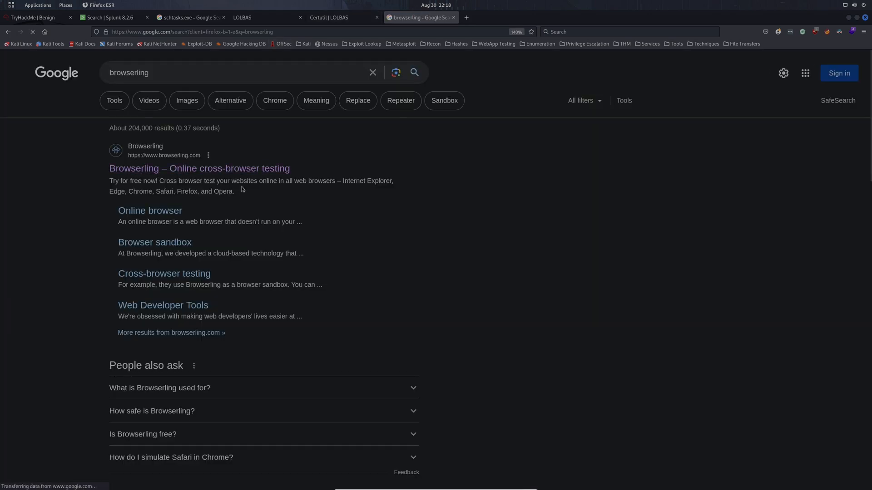
click(198, 168)
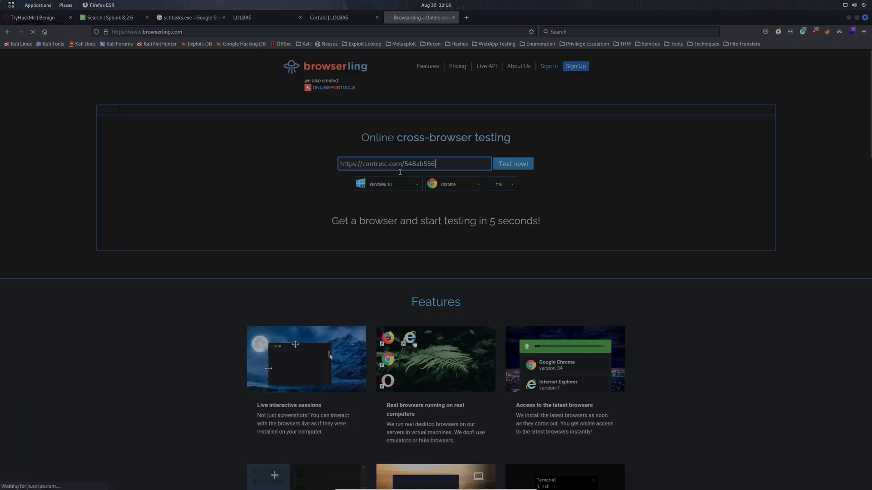
click(512, 163)
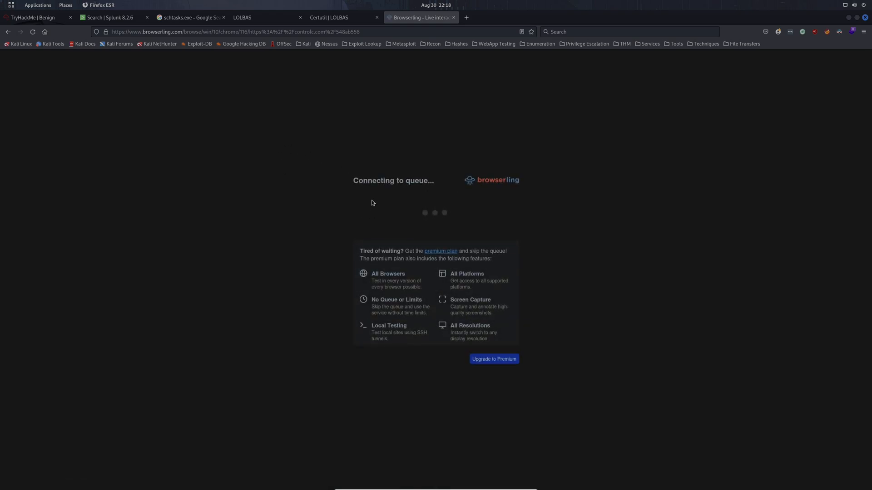
mouse_move(371, 198)
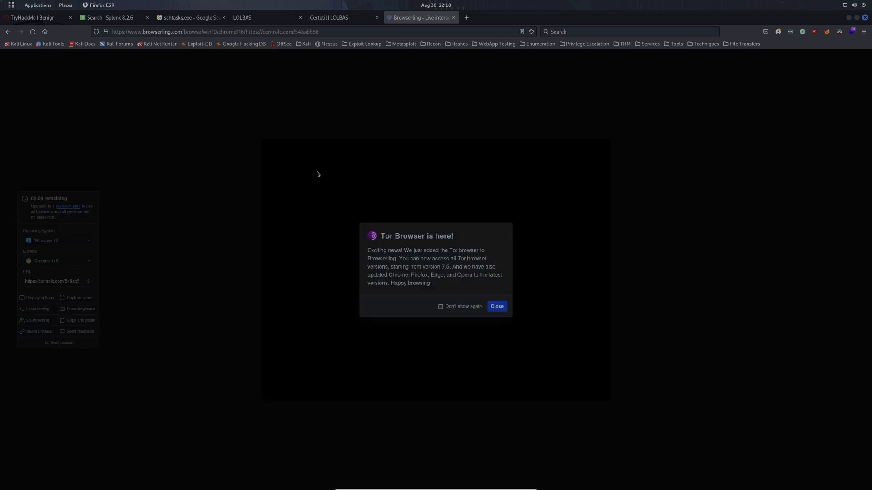
click(496, 306)
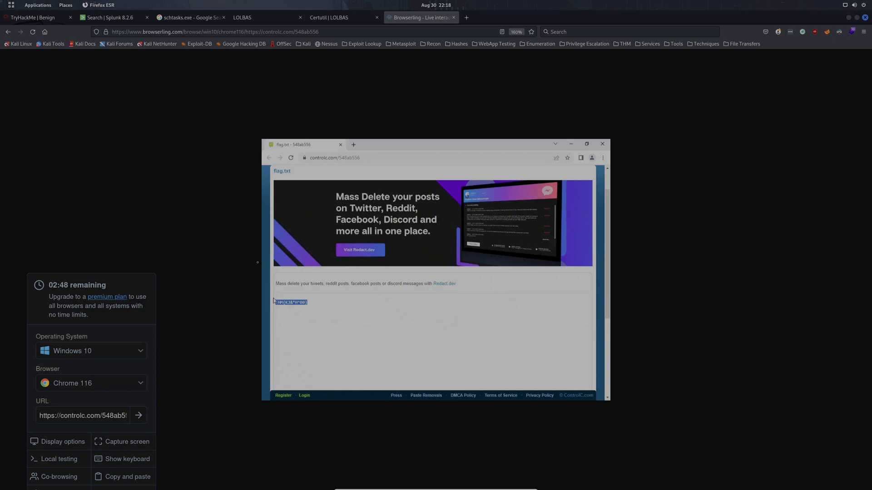
click(36, 18)
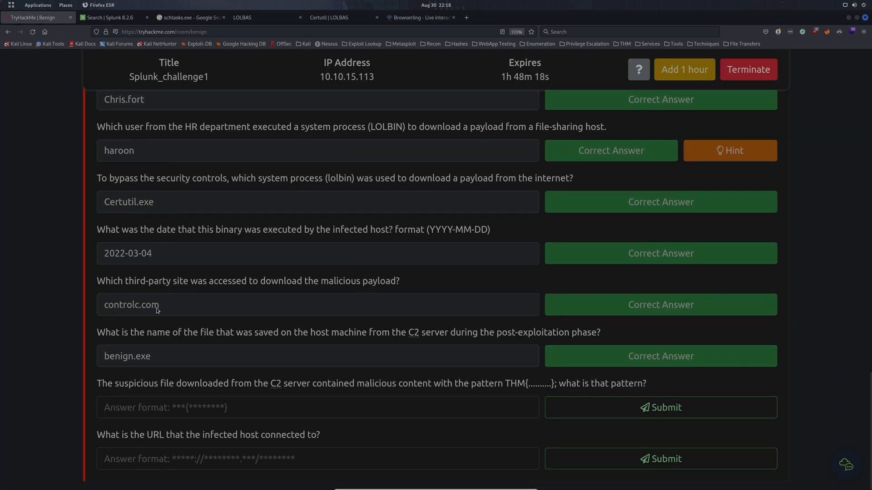
Step: Answer the pattern question with THM{KJ&*H^B0} and submit it
text(THM{KJ&*H^B0})
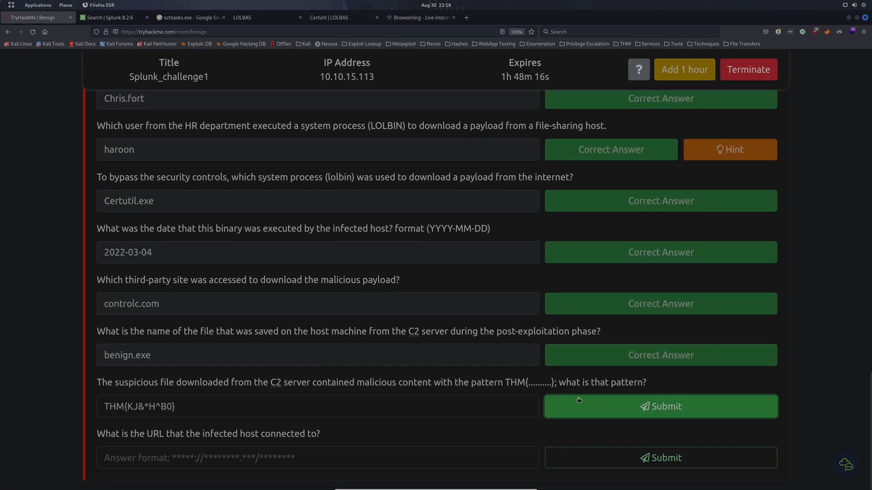
click(660, 406)
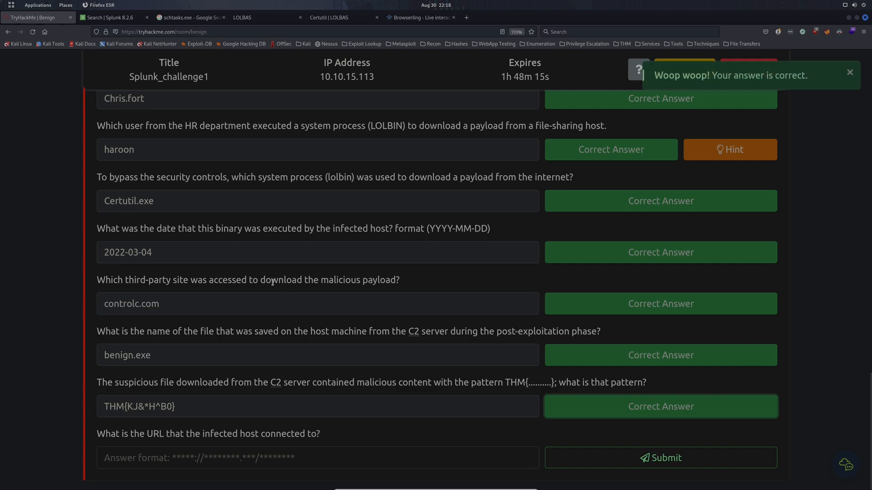
mouse_move(153, 51)
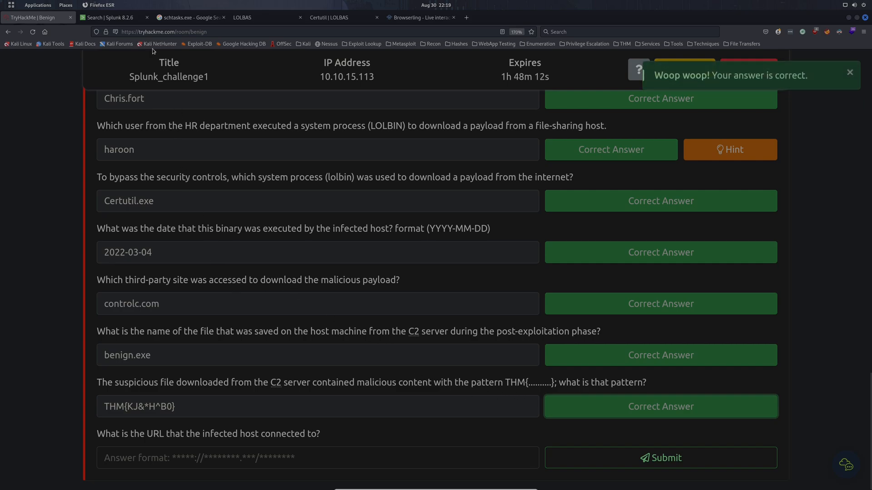
Step: Copy the payload URL from the certutil event and submit it as the final answer
click(108, 17)
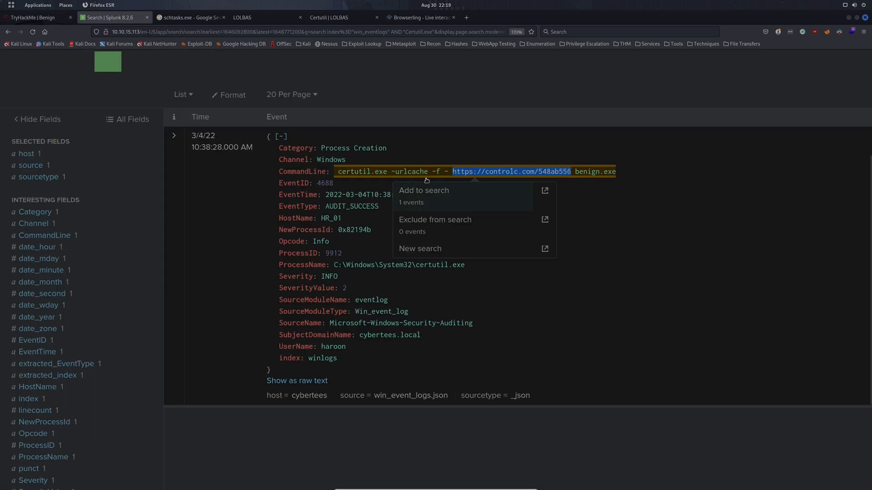
click(345, 172)
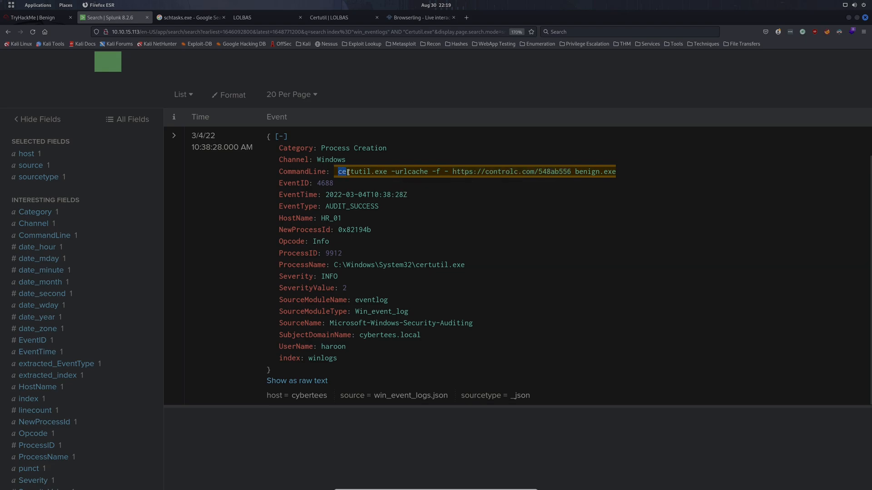
drag(453, 172, 570, 171)
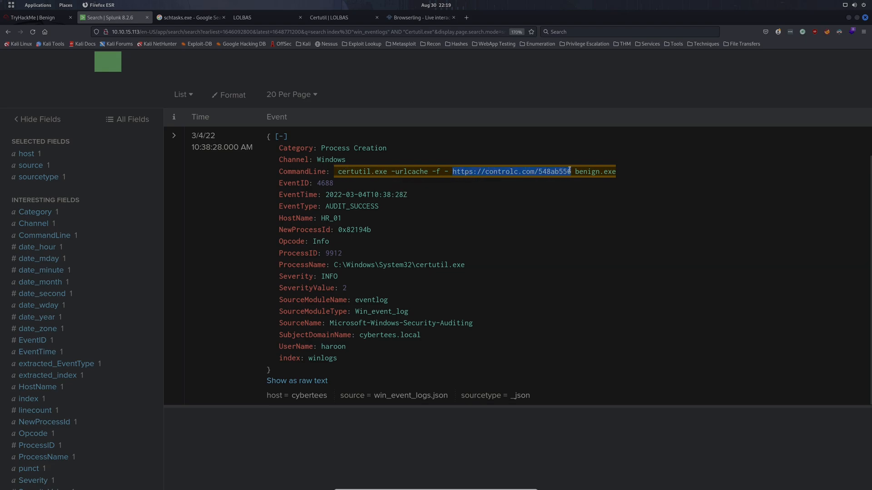
click(33, 17)
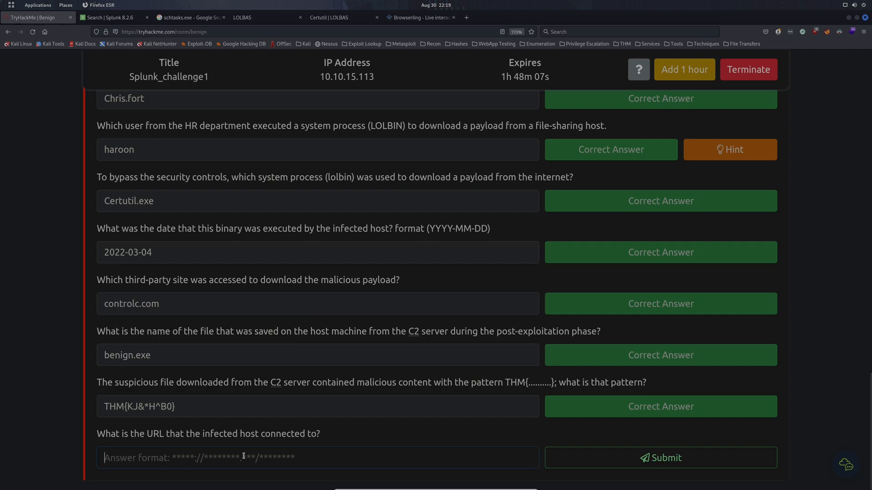
click(660, 458)
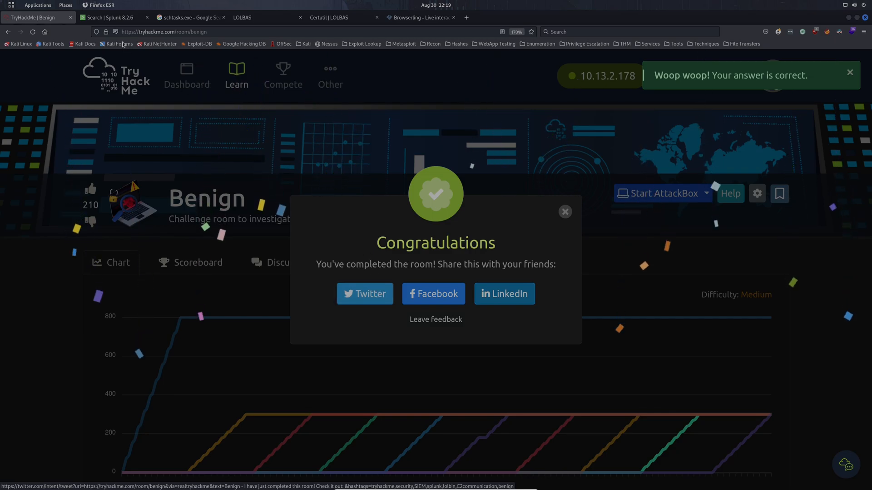
Step: Review the certutil results, then dismiss the Benign room congratulations and head to the dashboard
click(108, 17)
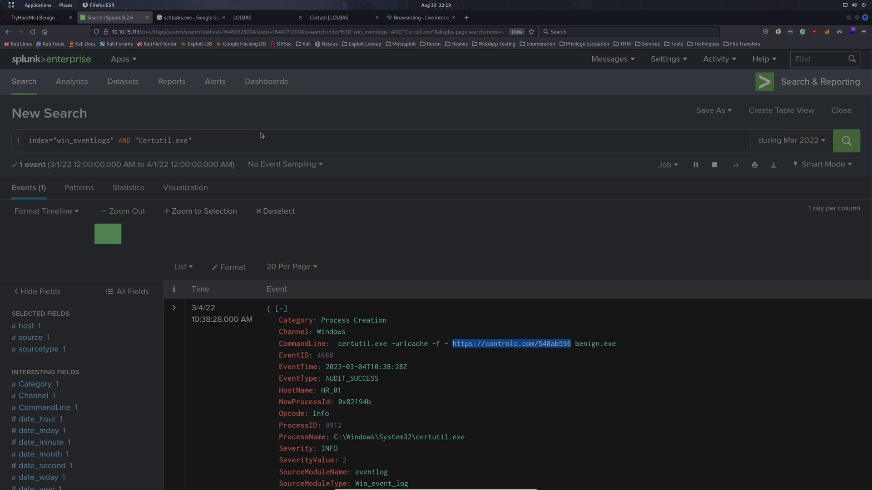
mouse_move(254, 133)
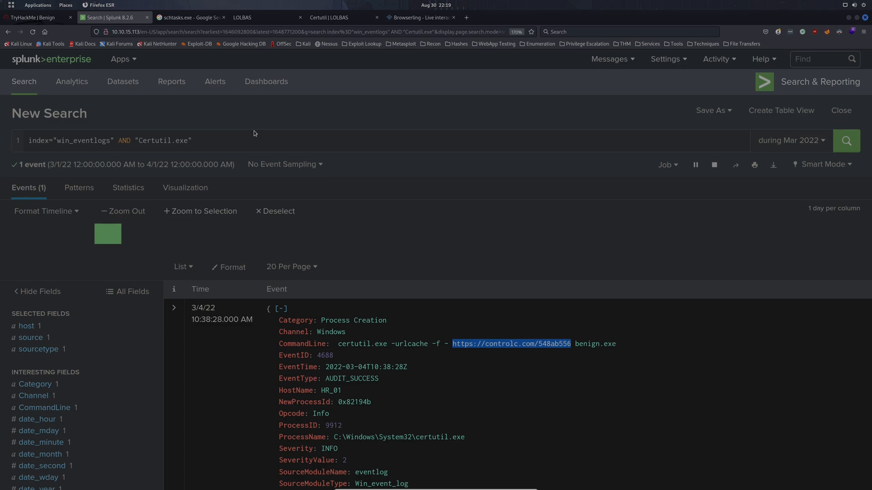
scroll(down, 3)
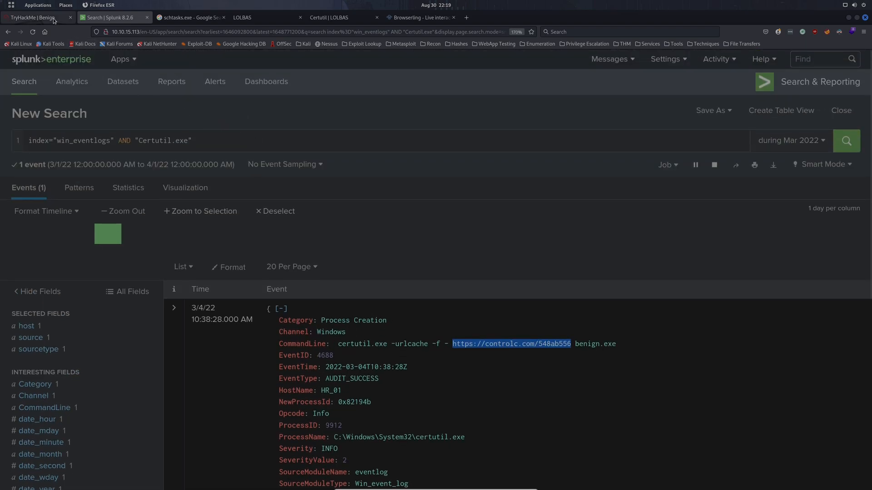
click(36, 17)
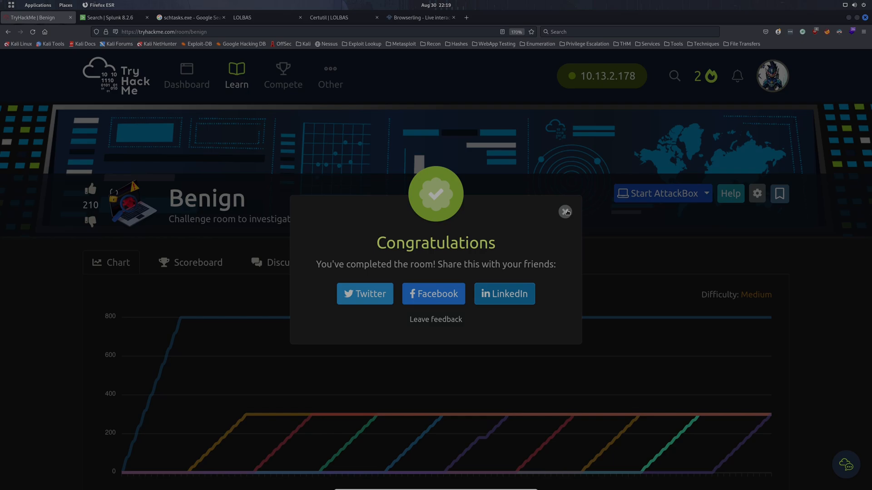
click(566, 211)
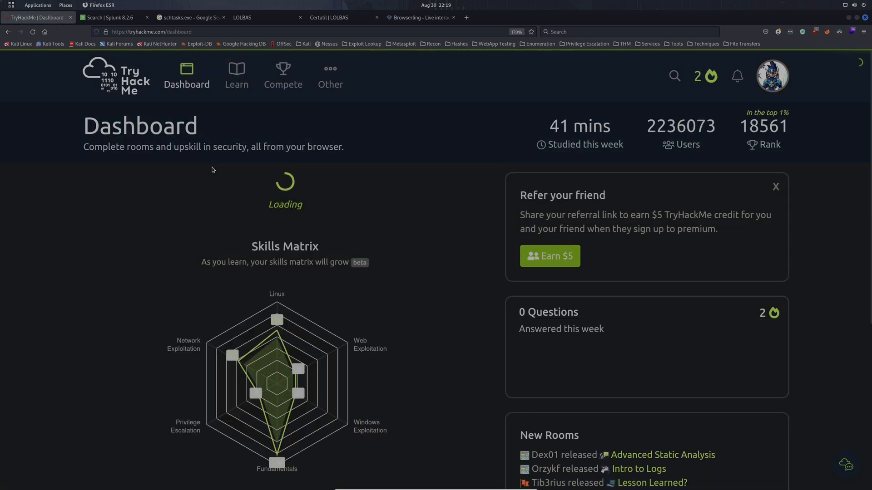
Step: Scroll the Splunk Certutil.exe search result back into view
scroll(down, 3)
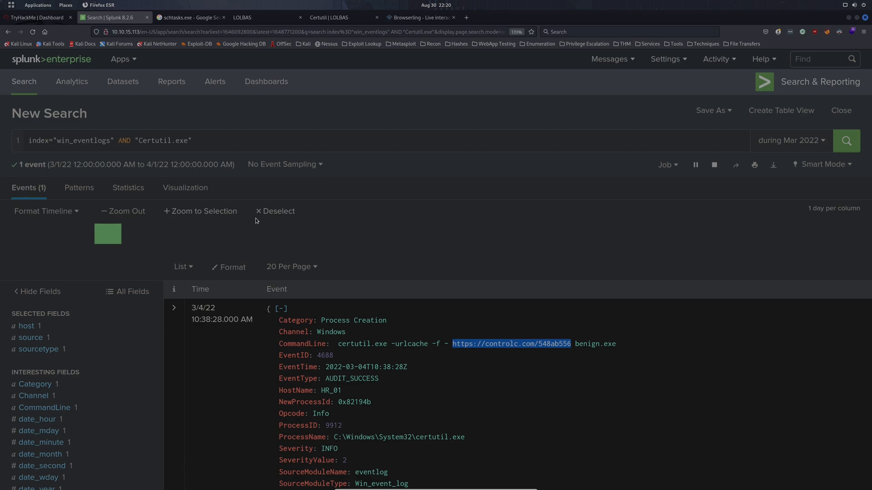
mouse_move(278, 206)
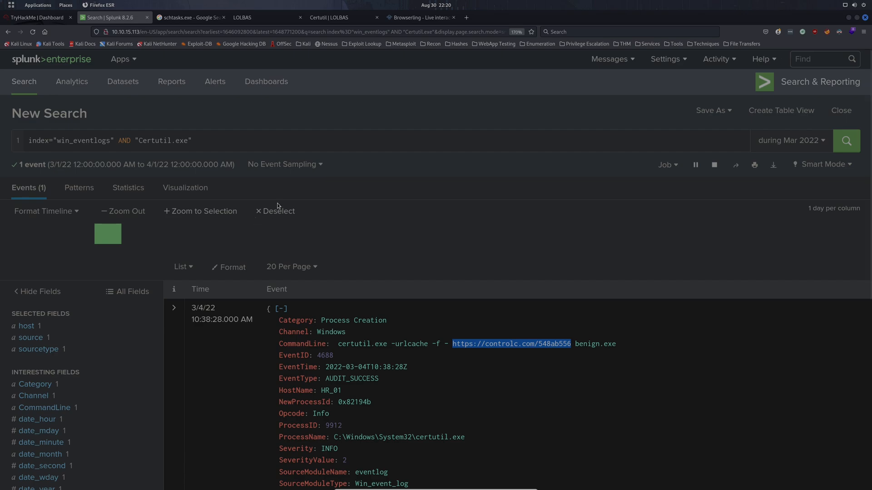